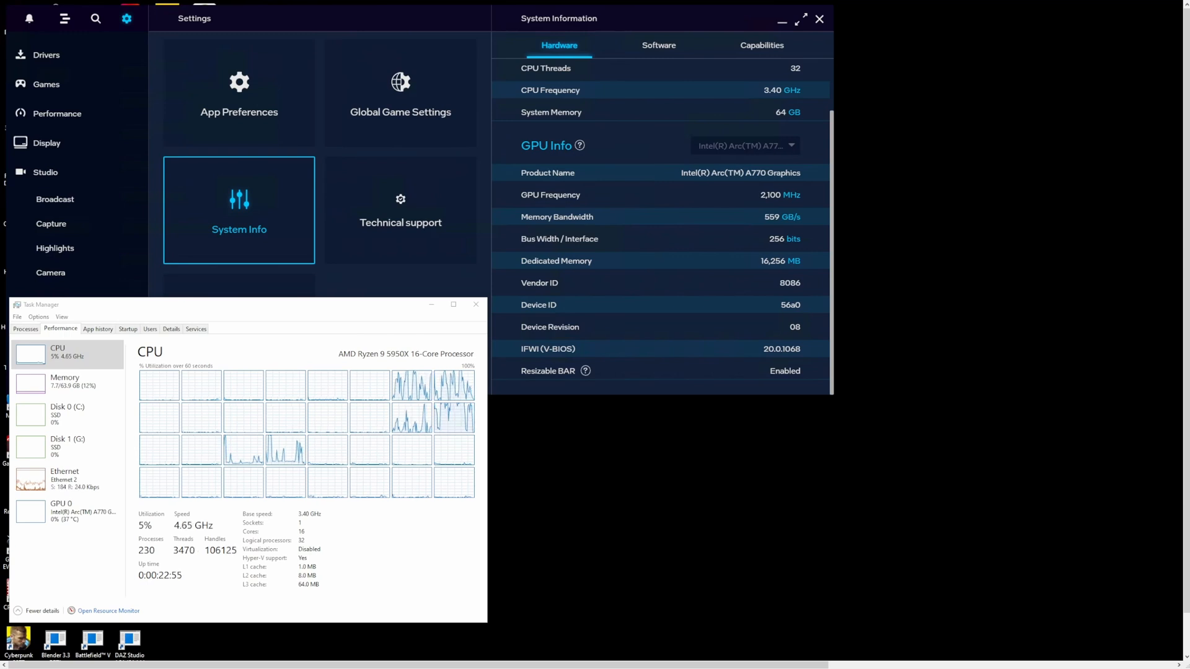
# Show the Memory and then Arc A770 GPU performance pages, scrolling to the GPU temperature
pyautogui.click(64, 381)
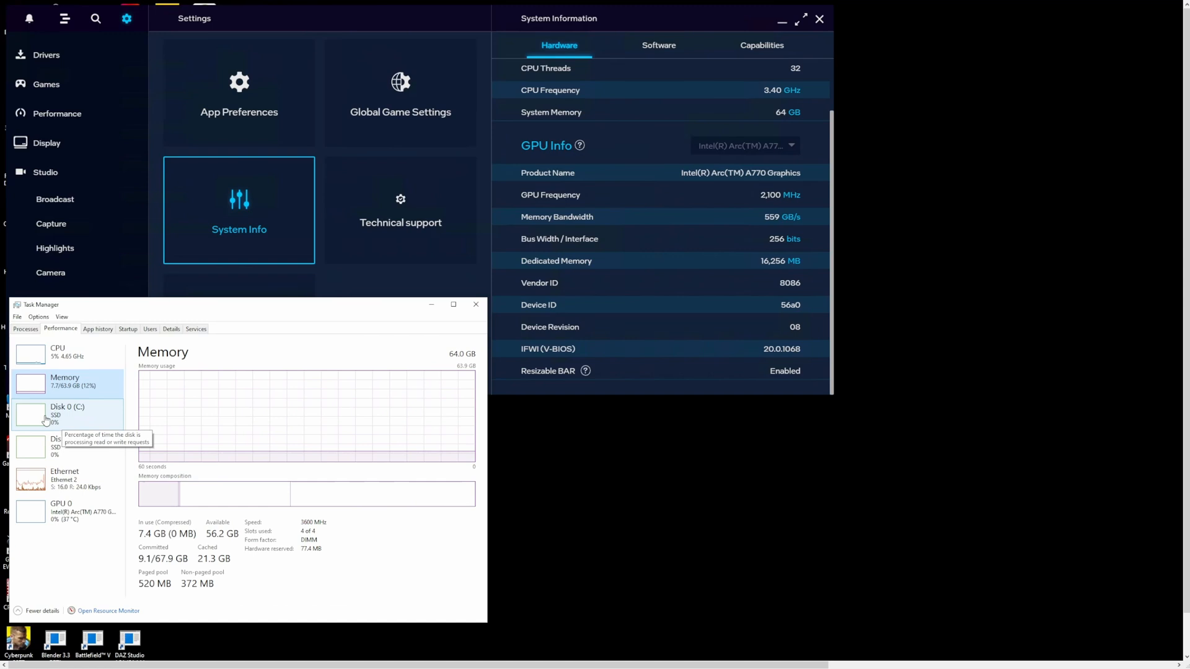
pyautogui.click(61, 511)
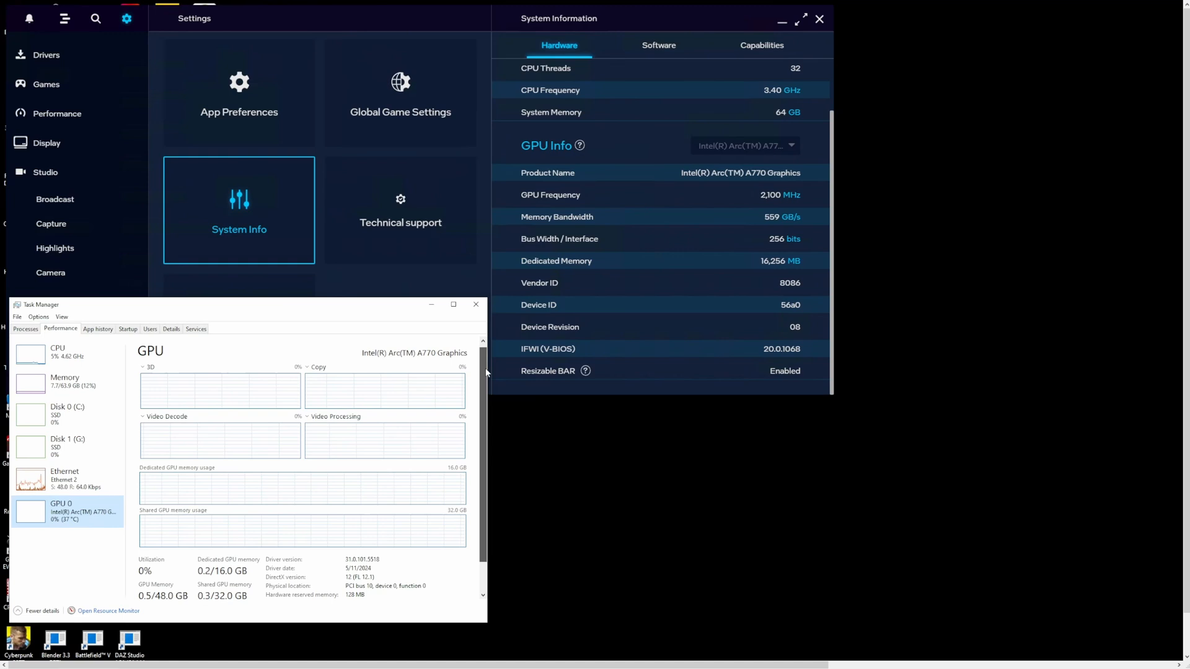
pyautogui.scroll(-3)
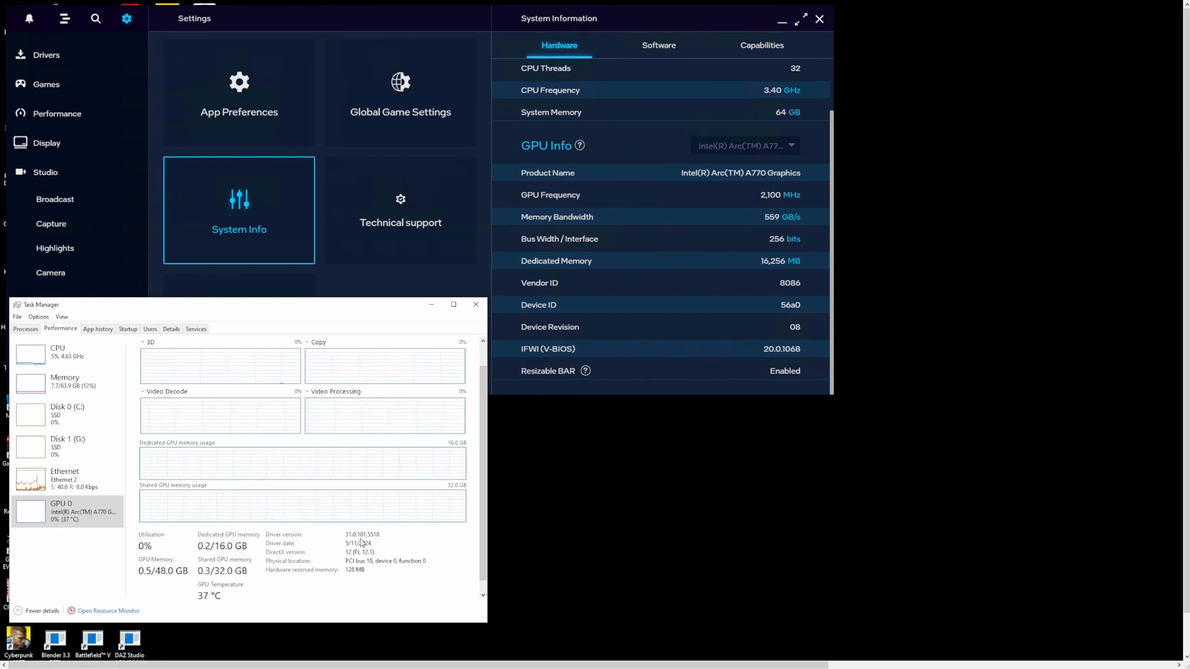
pyautogui.scroll(-3)
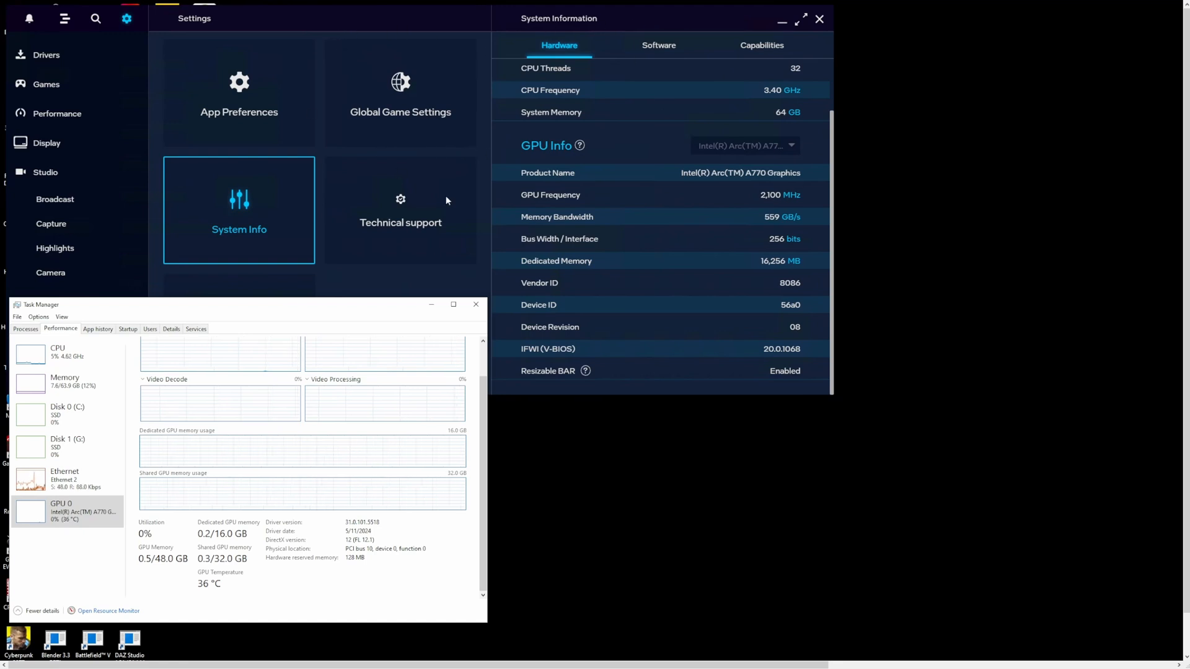
pyautogui.moveTo(849, 442)
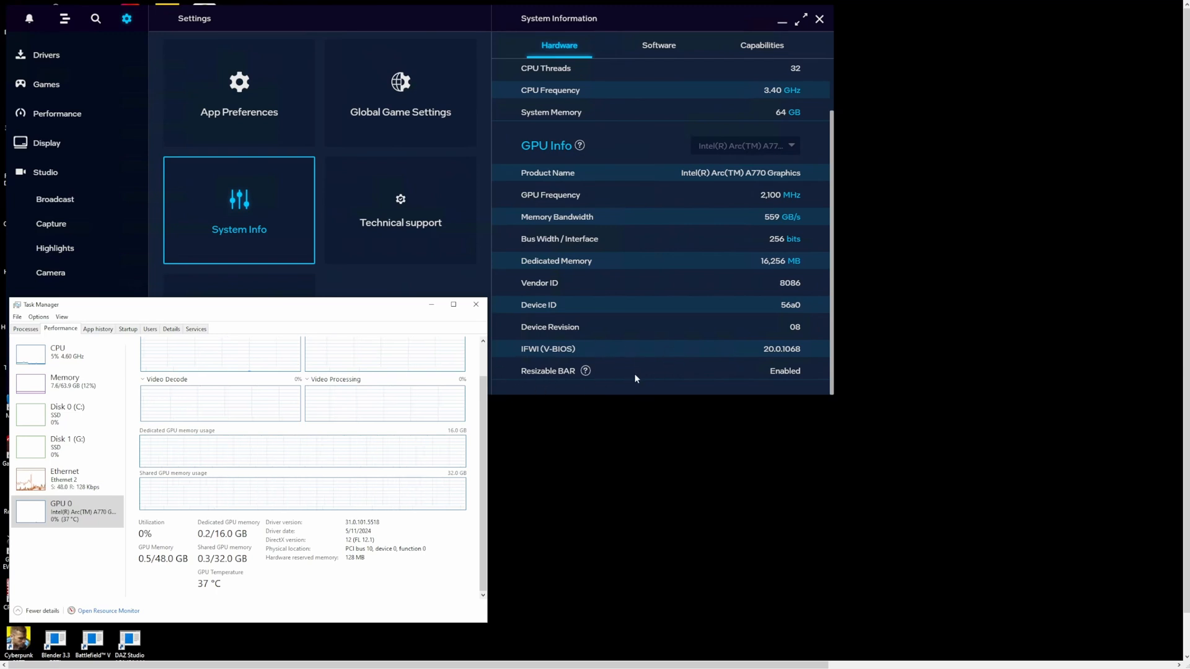
pyautogui.moveTo(792, 382)
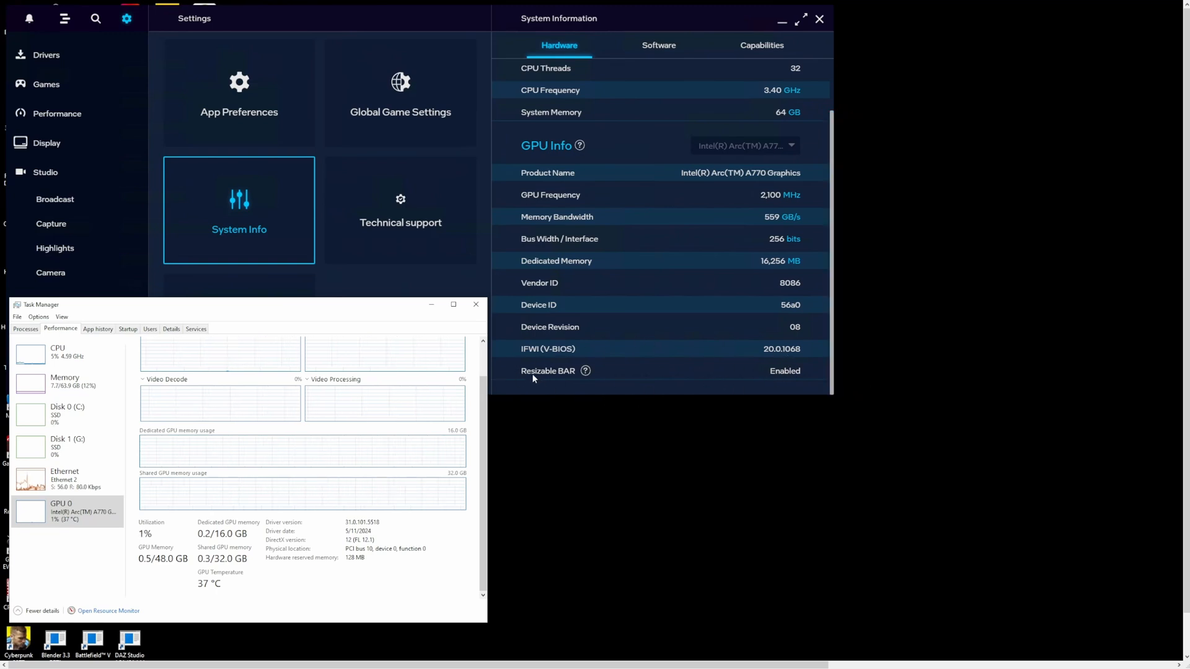
pyautogui.moveTo(806, 365)
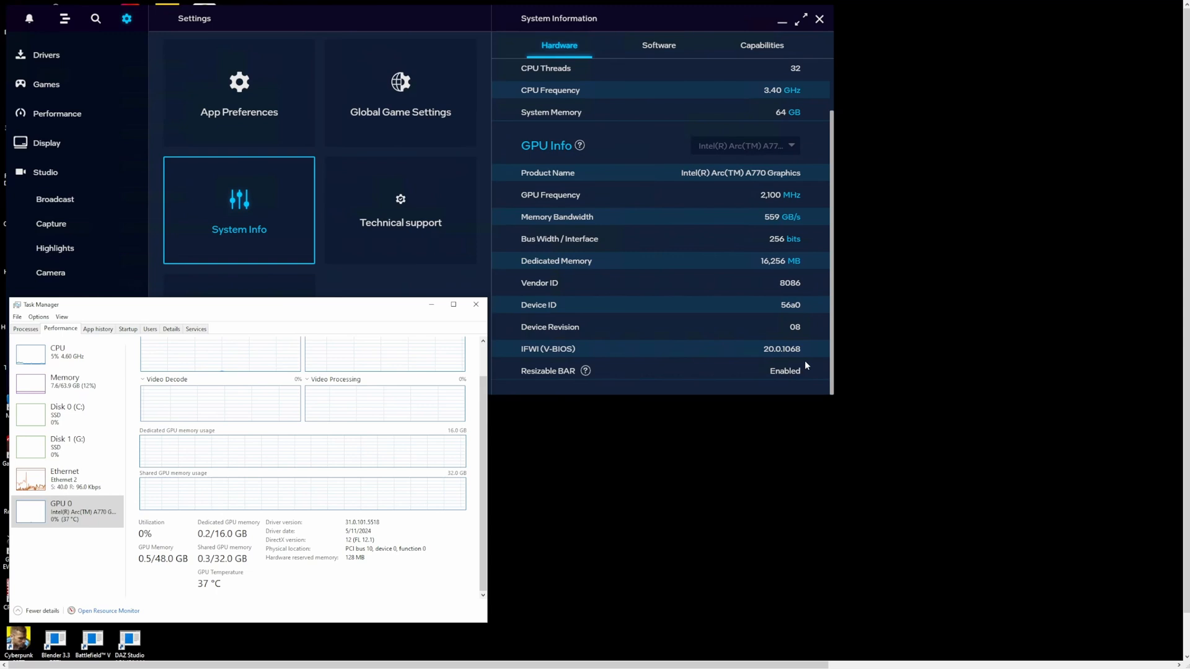
pyautogui.moveTo(597, 391)
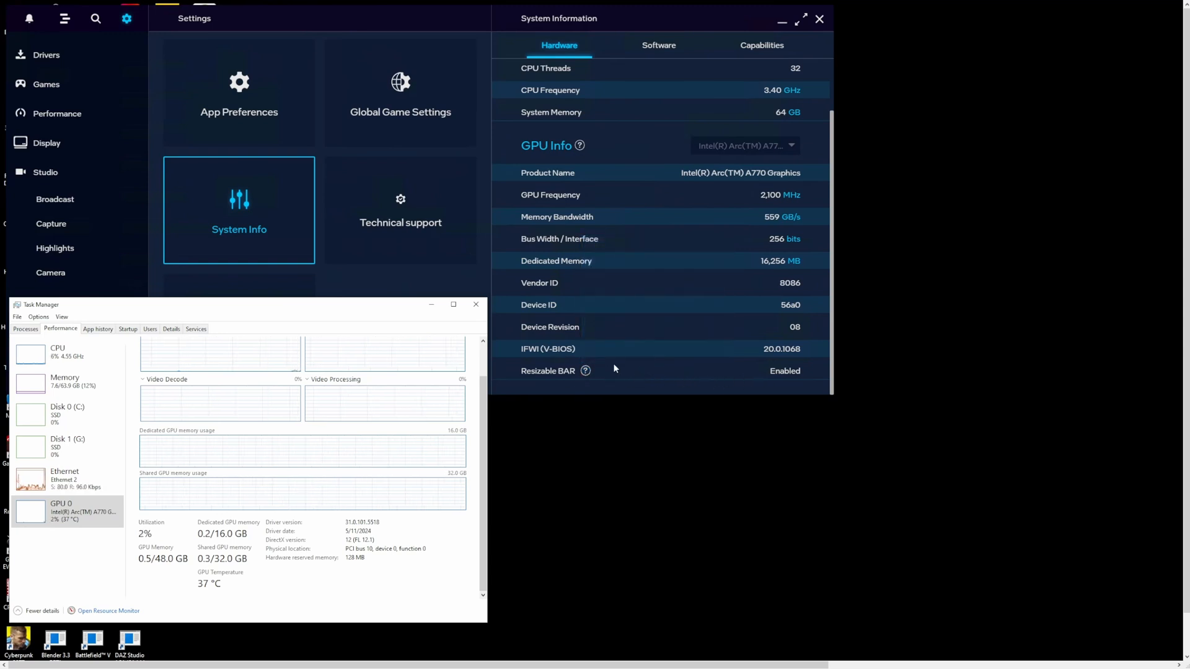
pyautogui.moveTo(701, 362)
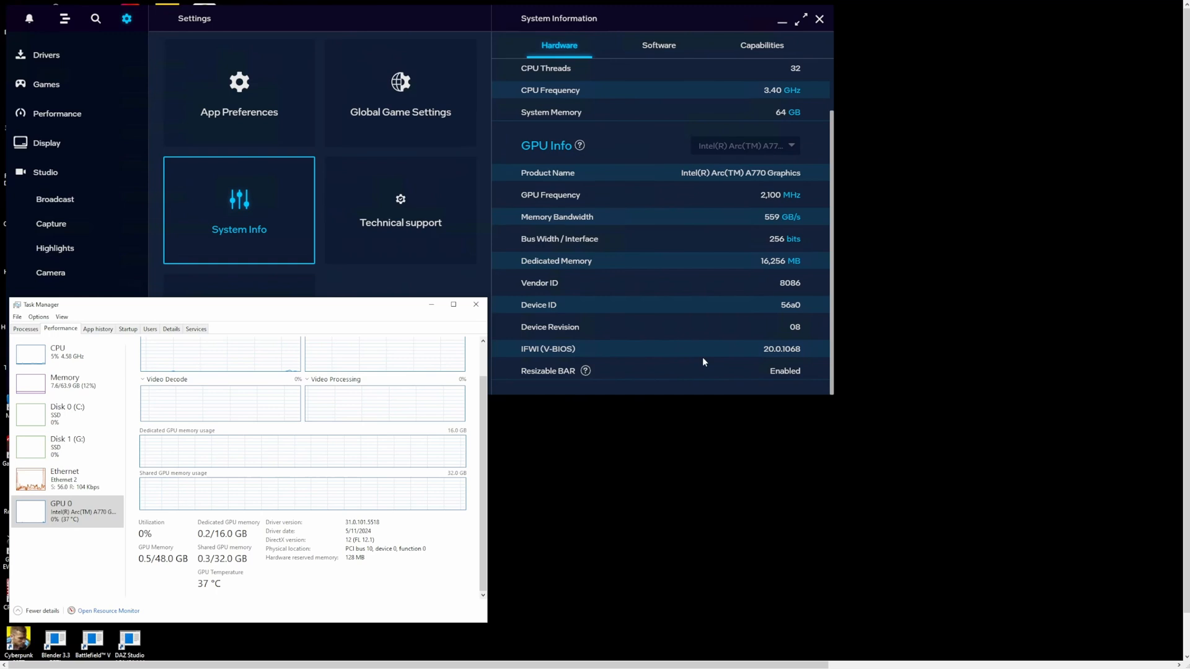
pyautogui.moveTo(654, 364)
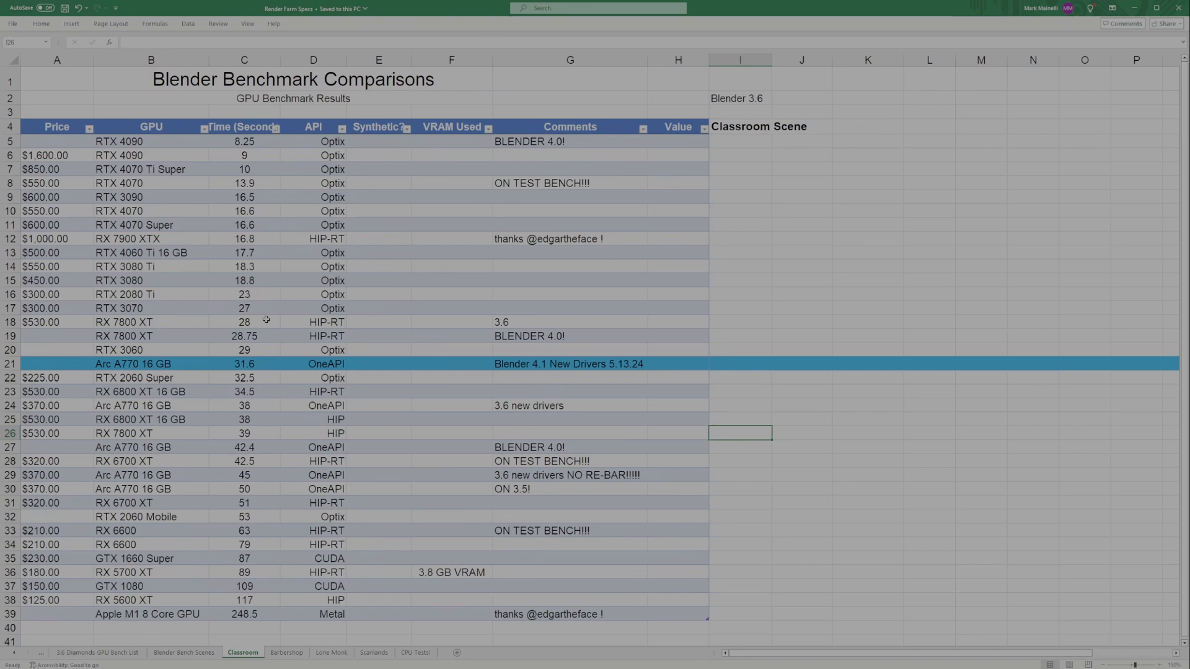
pyautogui.moveTo(225, 365)
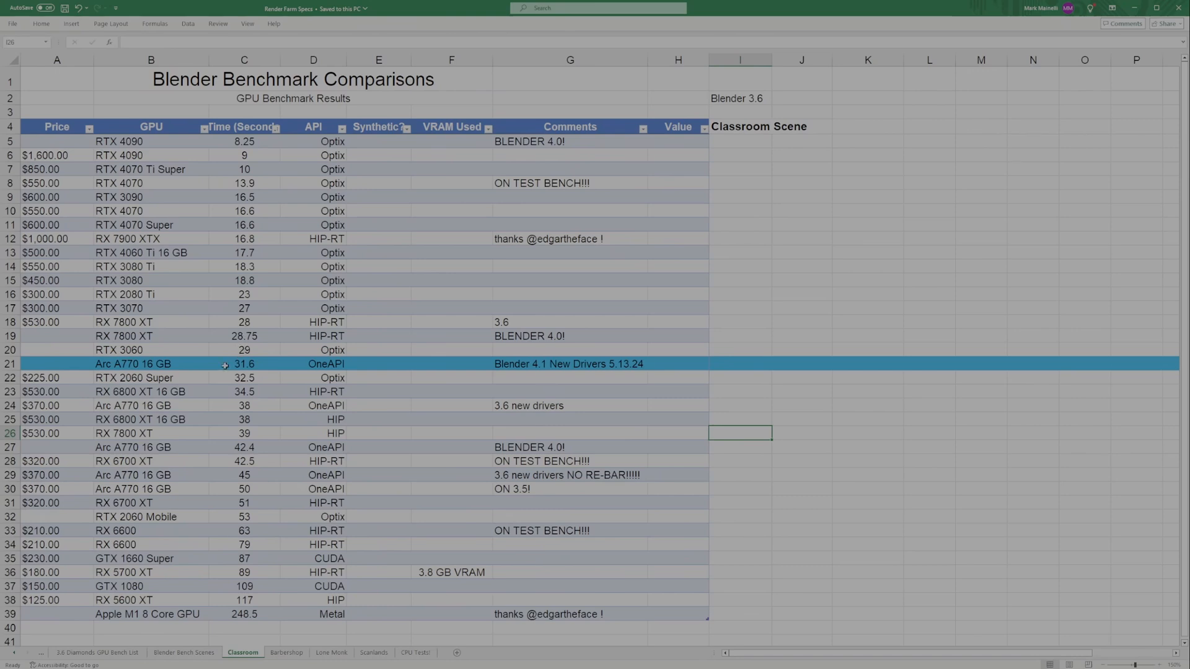
pyautogui.moveTo(600, 379)
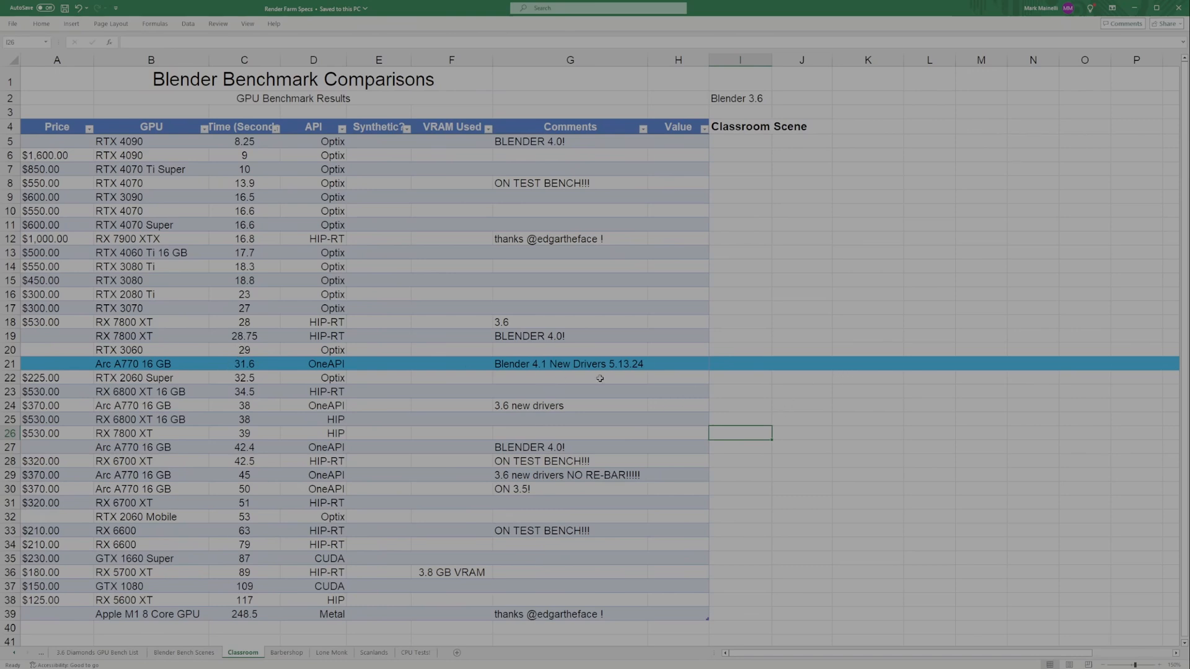
pyautogui.moveTo(411, 373)
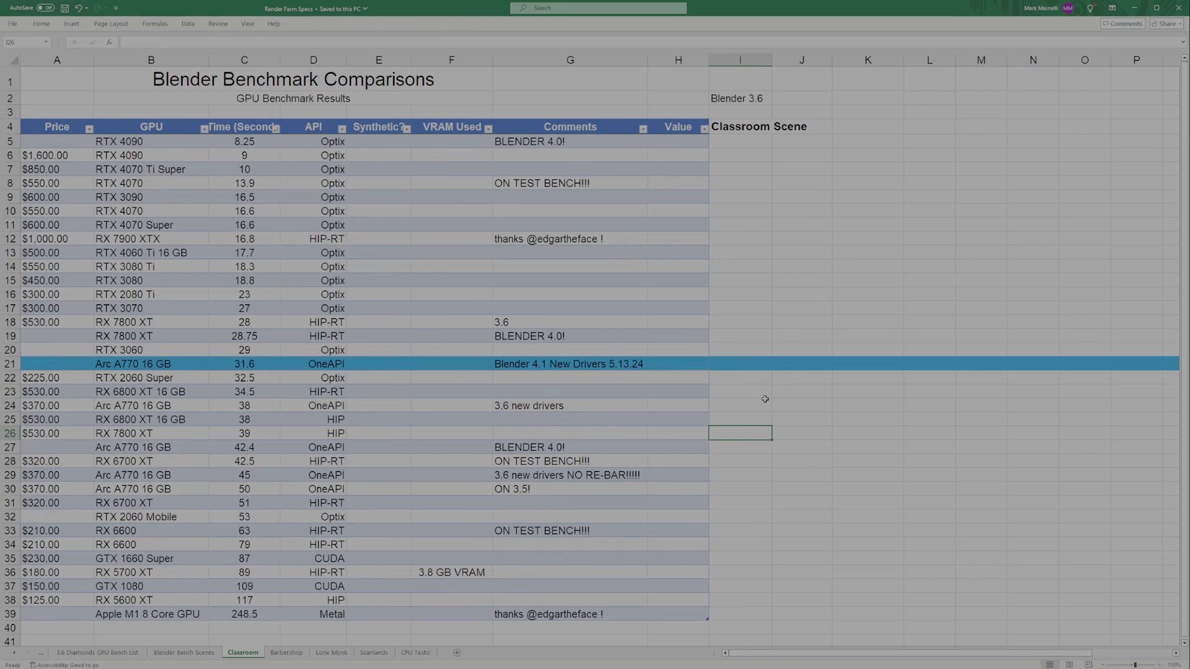
pyautogui.click(740, 391)
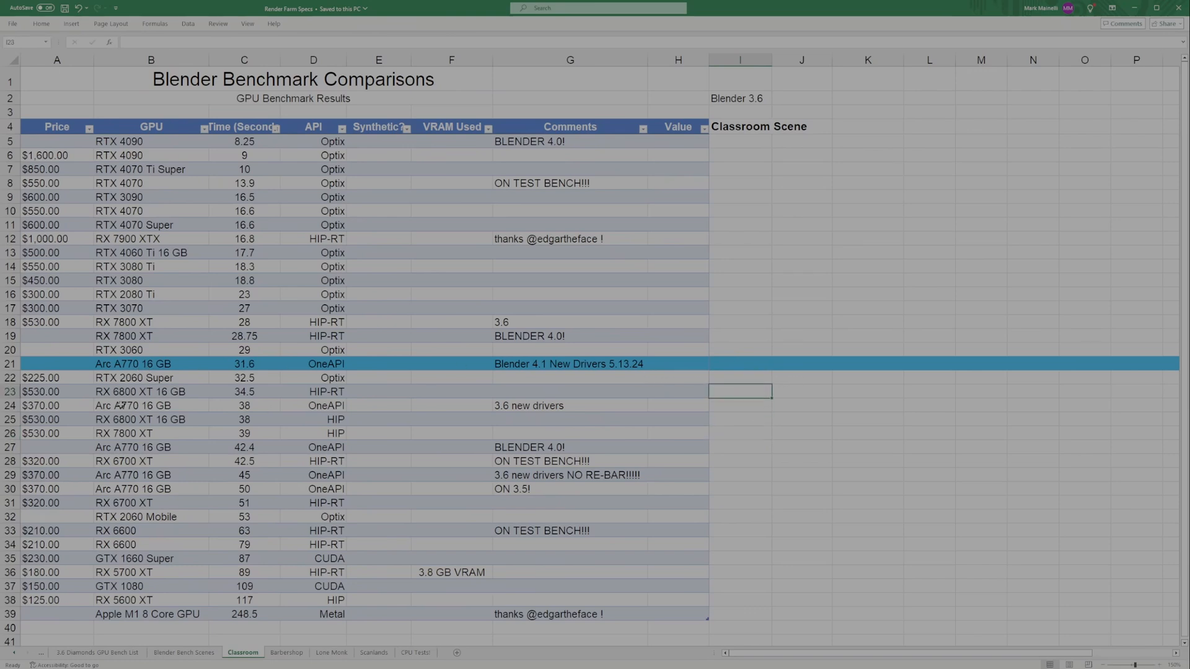
pyautogui.click(150, 405)
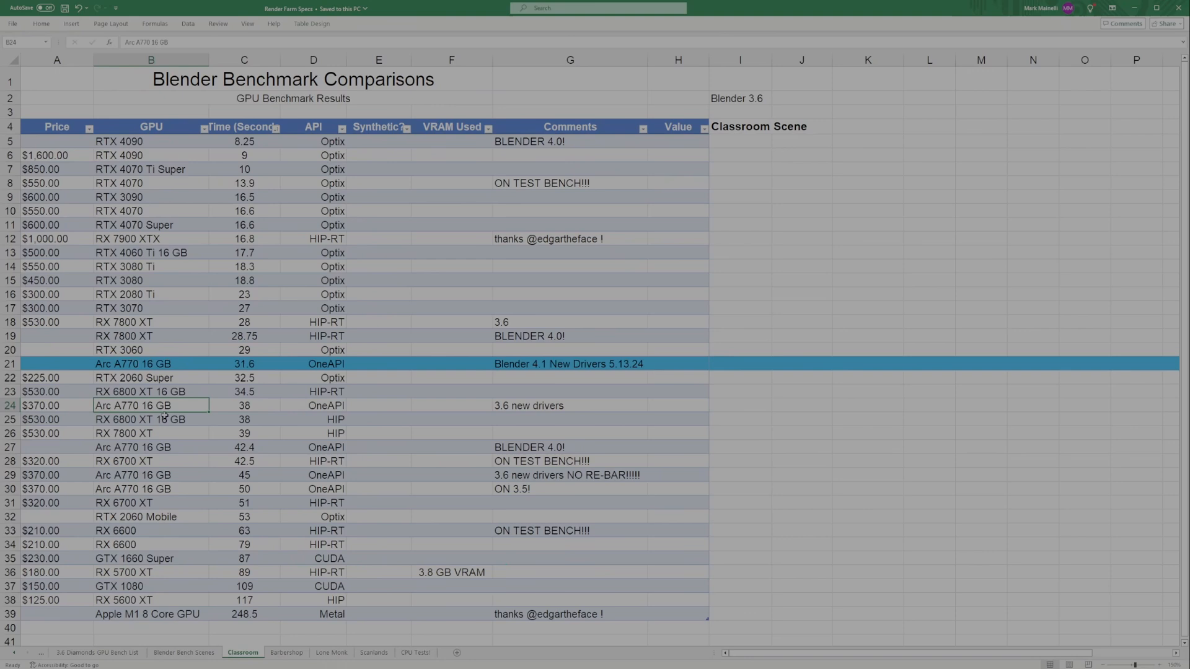
pyautogui.click(570, 404)
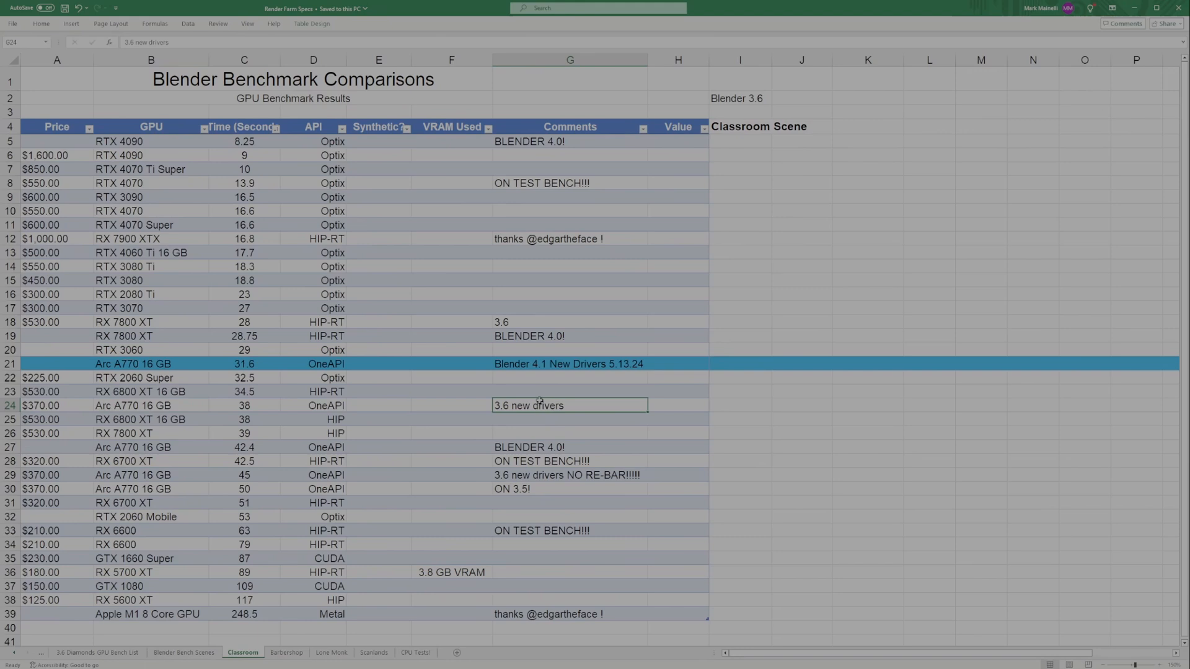
pyautogui.moveTo(191, 401)
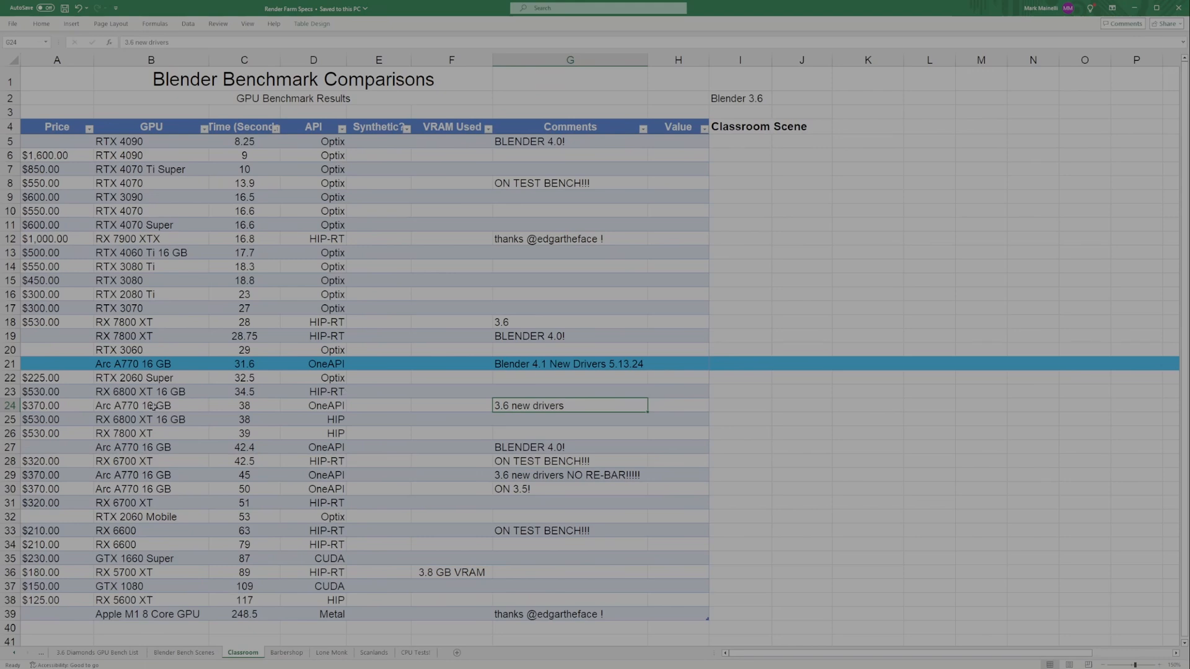
pyautogui.moveTo(269, 406)
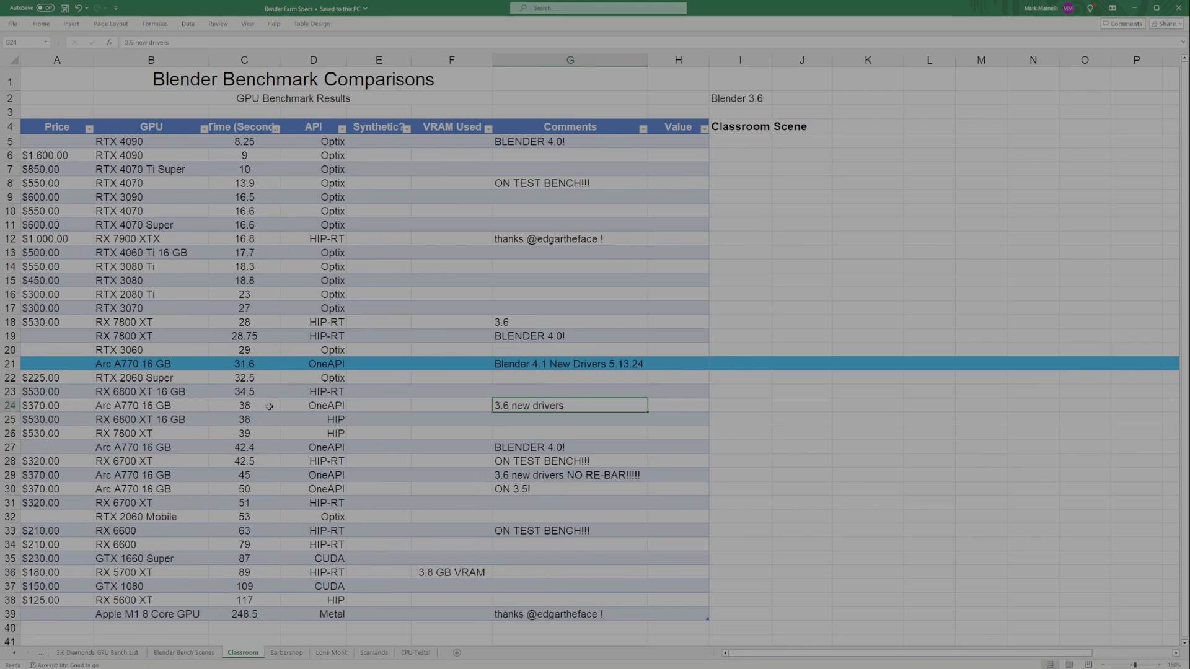
pyautogui.moveTo(99, 367)
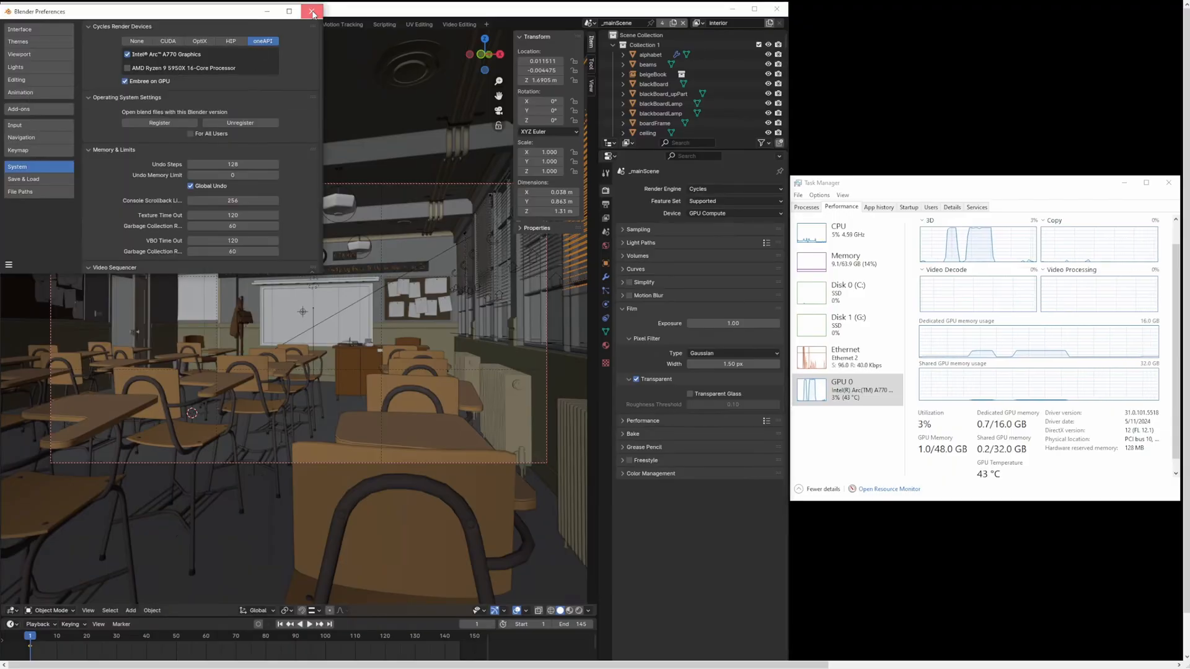
pyautogui.click(311, 11)
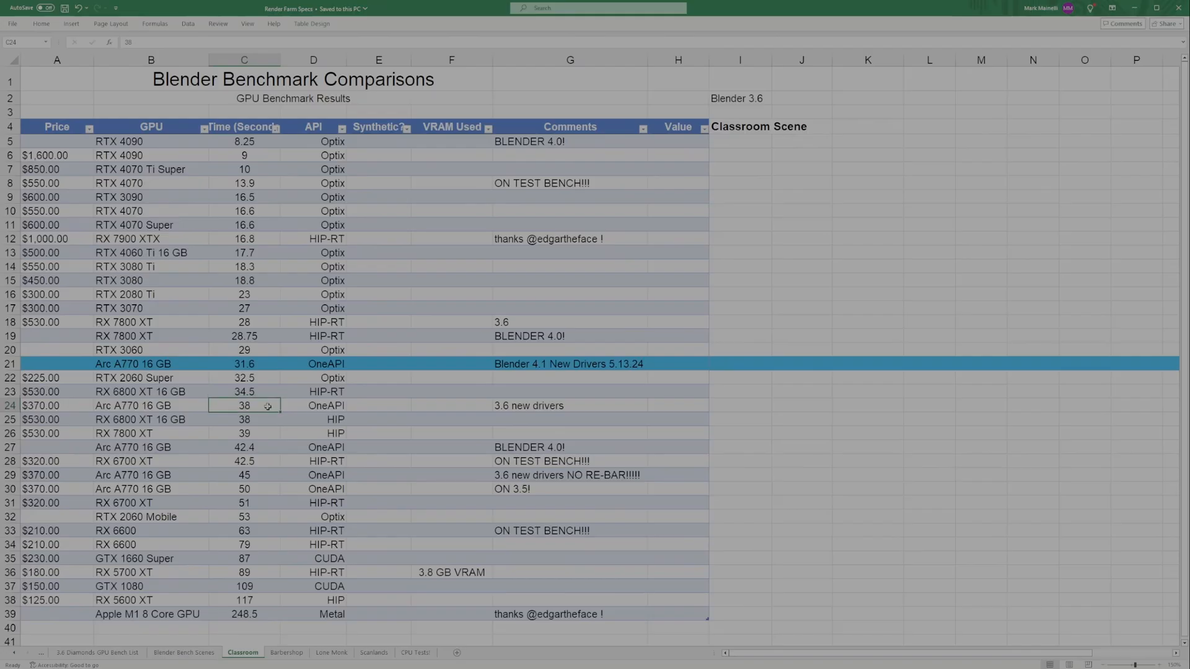
pyautogui.moveTo(255, 403)
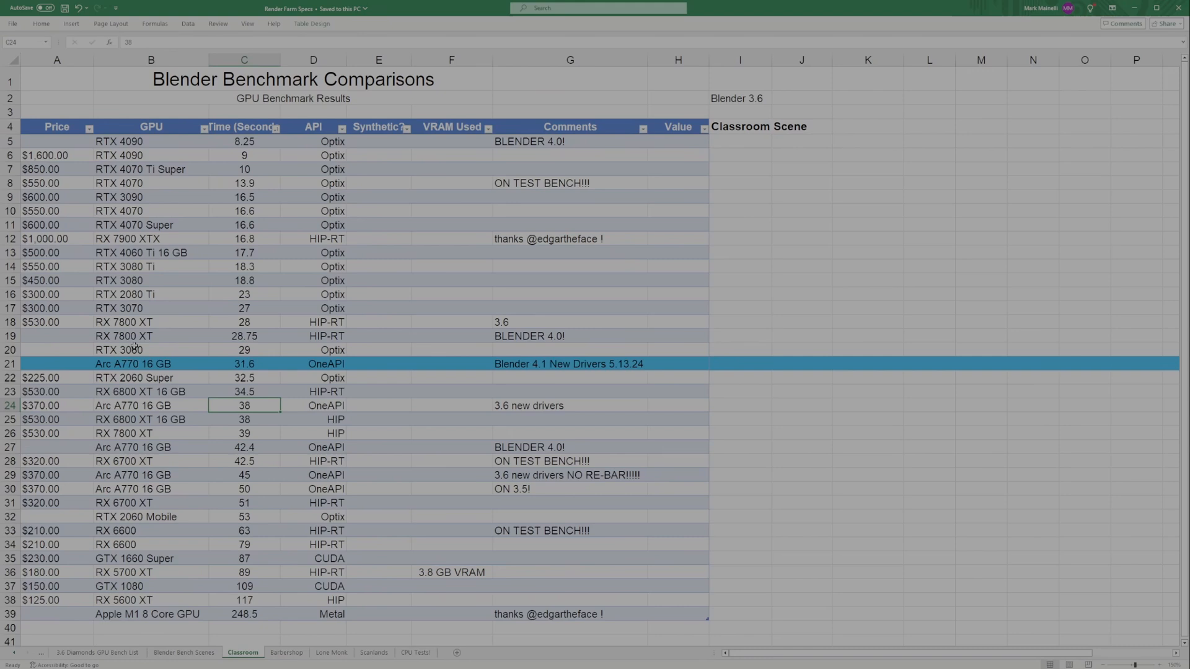
pyautogui.click(150, 363)
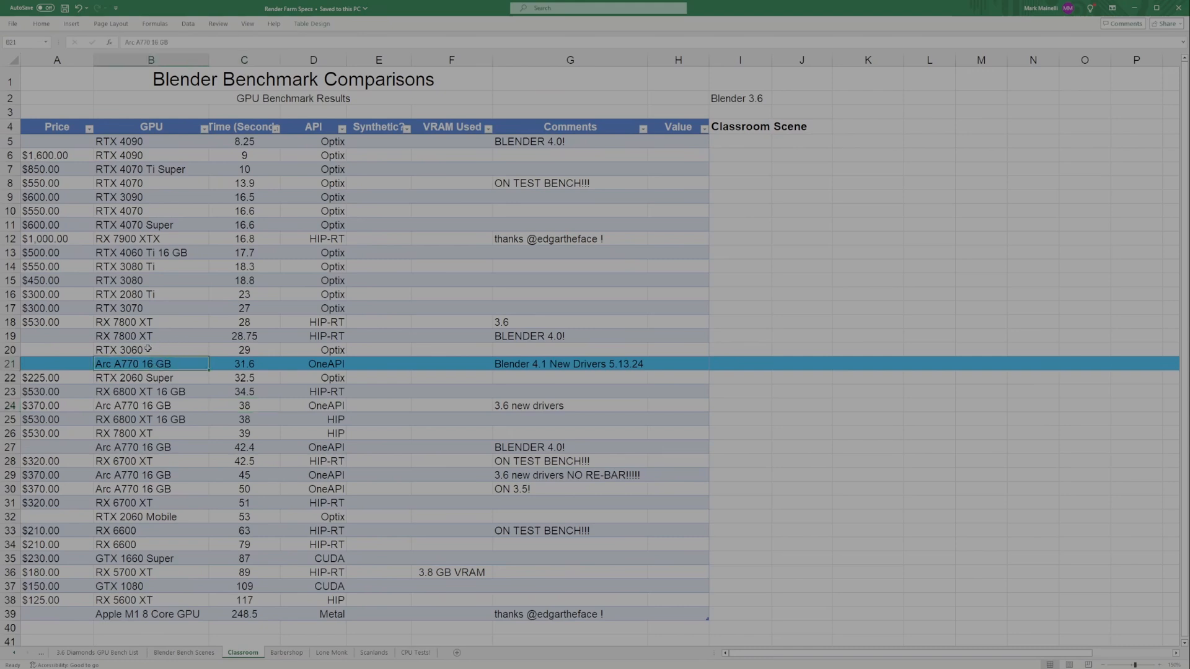
pyautogui.click(150, 350)
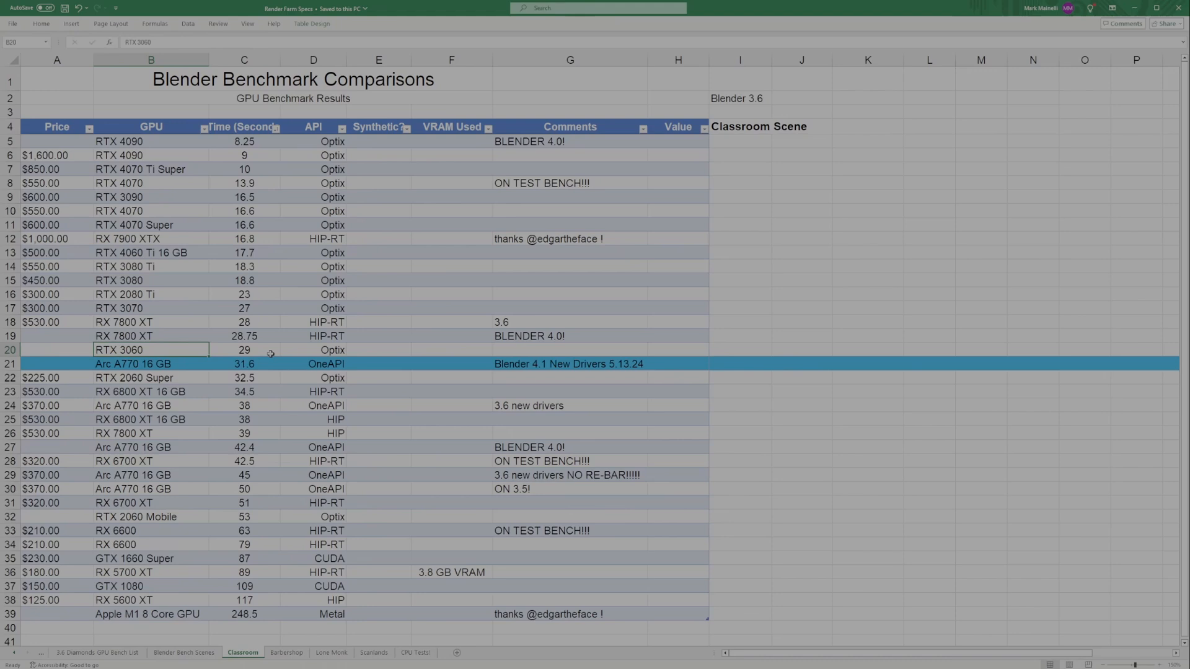
pyautogui.click(244, 349)
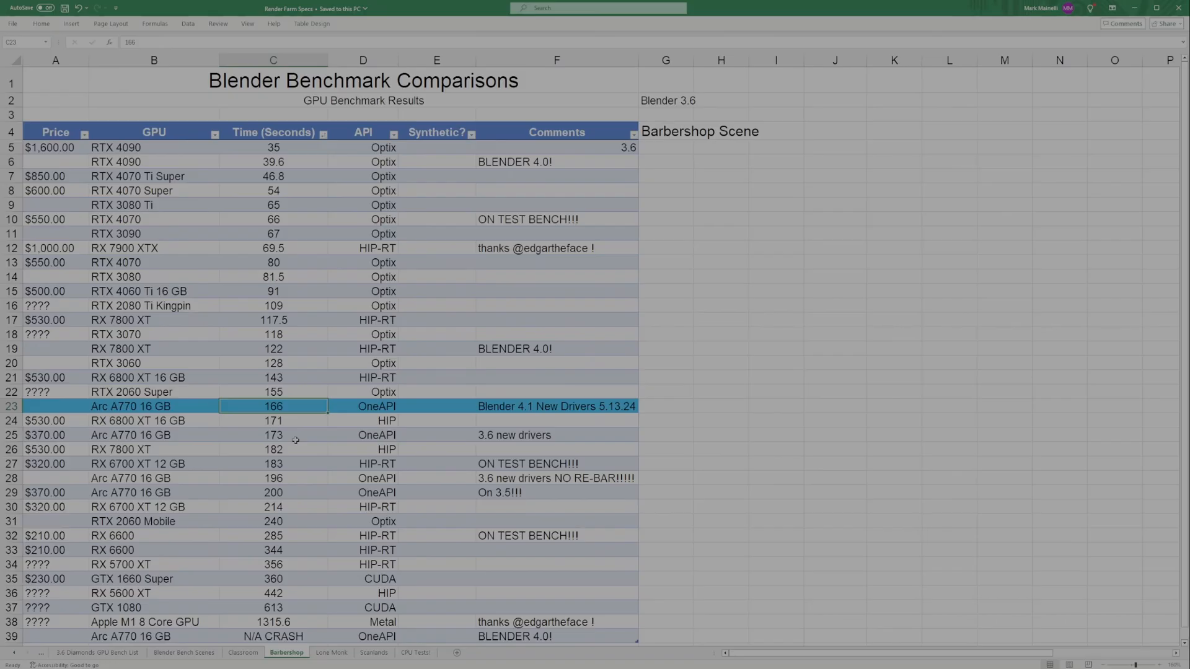
pyautogui.moveTo(312, 434)
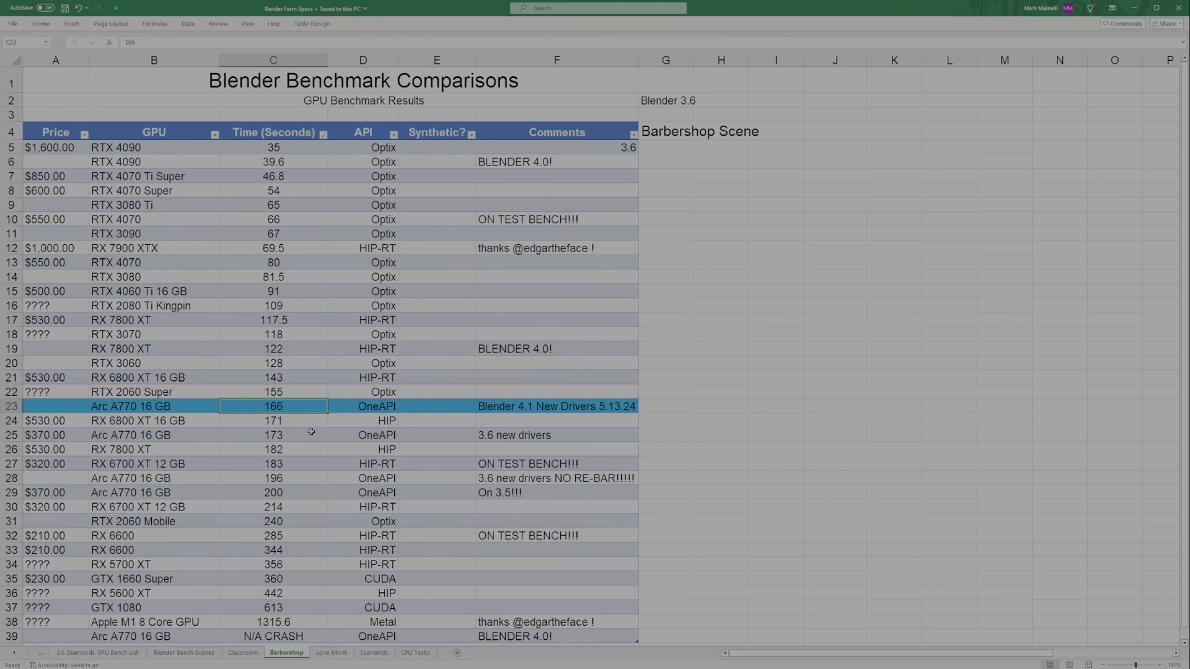
pyautogui.moveTo(171, 366)
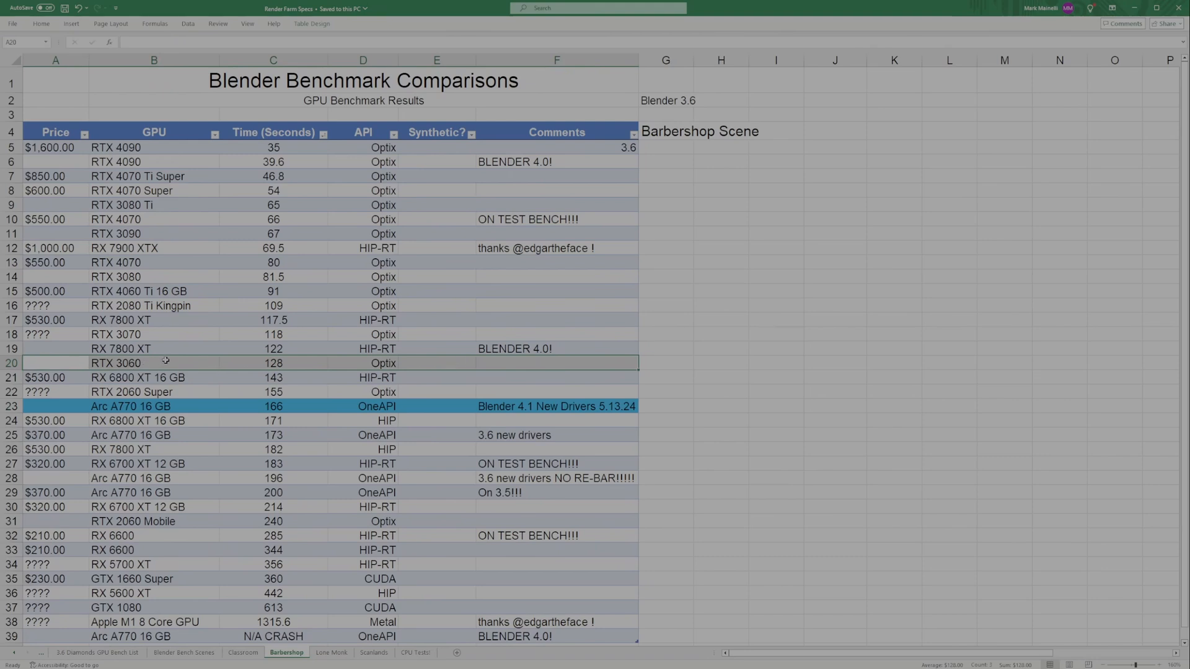
pyautogui.moveTo(138, 321)
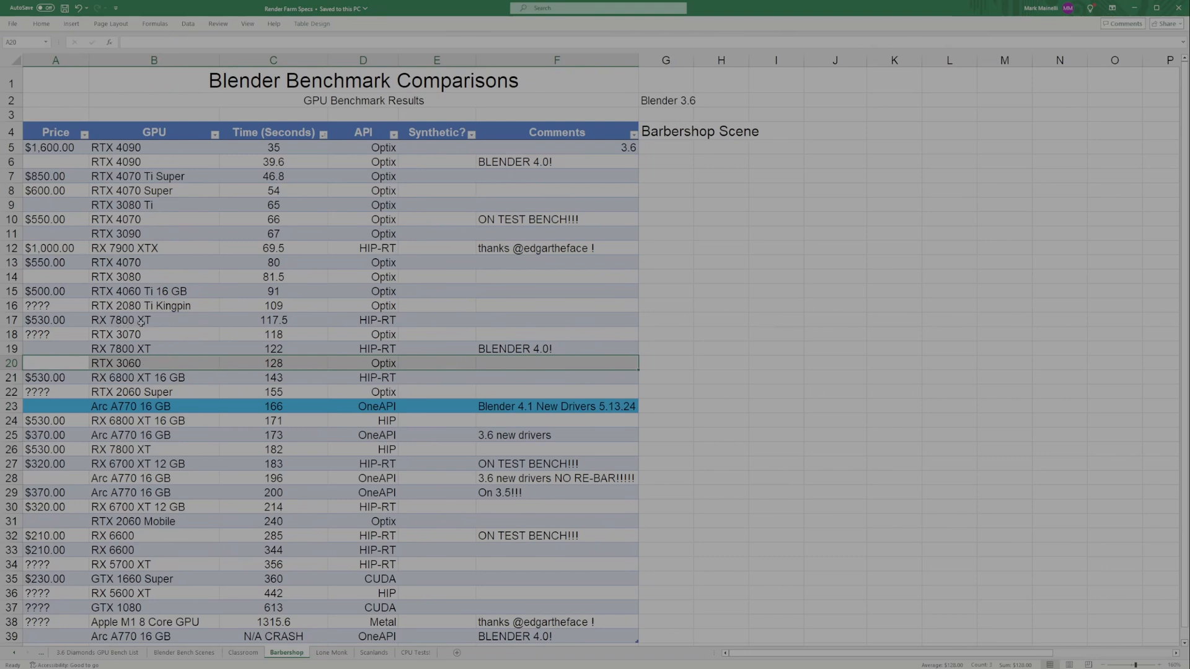
pyautogui.moveTo(202, 410)
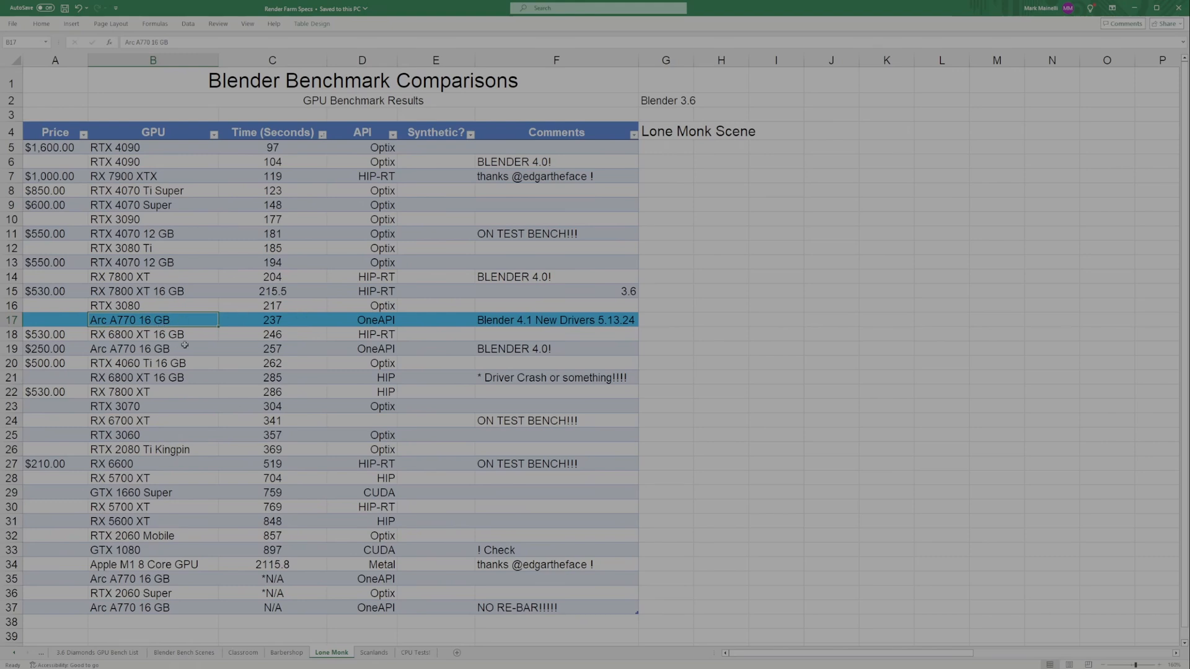
pyautogui.moveTo(159, 333)
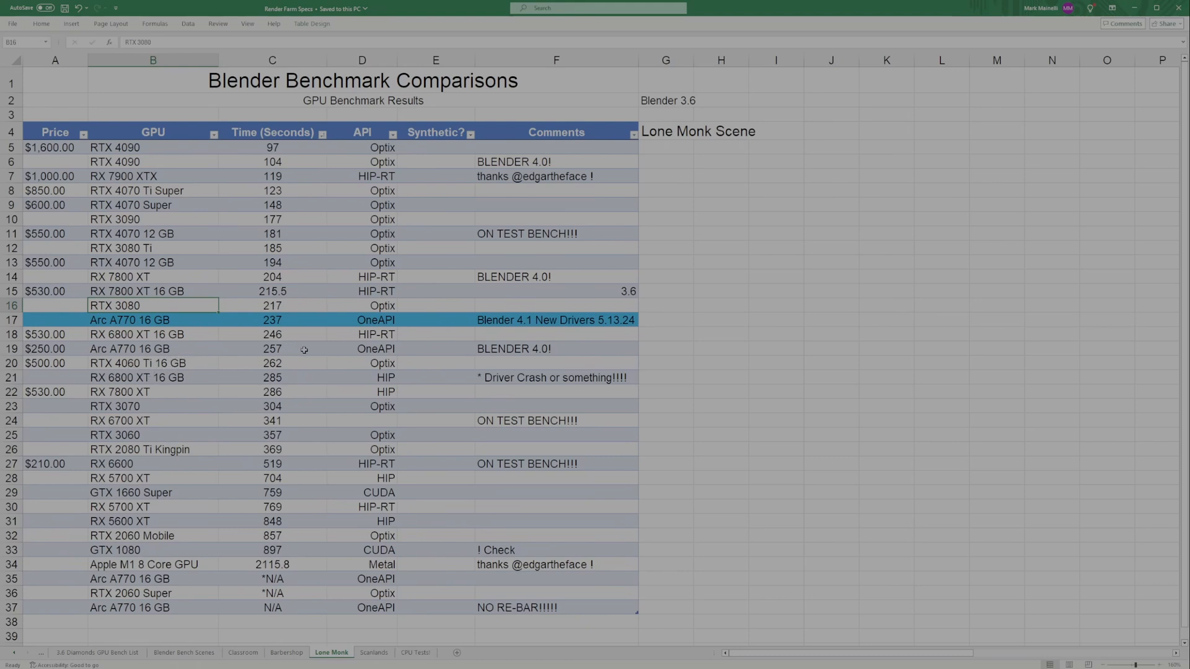
# Review the Arc A770 16 GB Lone Monk times: new 237 seconds versus the older 257 with its BLENDER 4.0! comment
pyautogui.click(153, 319)
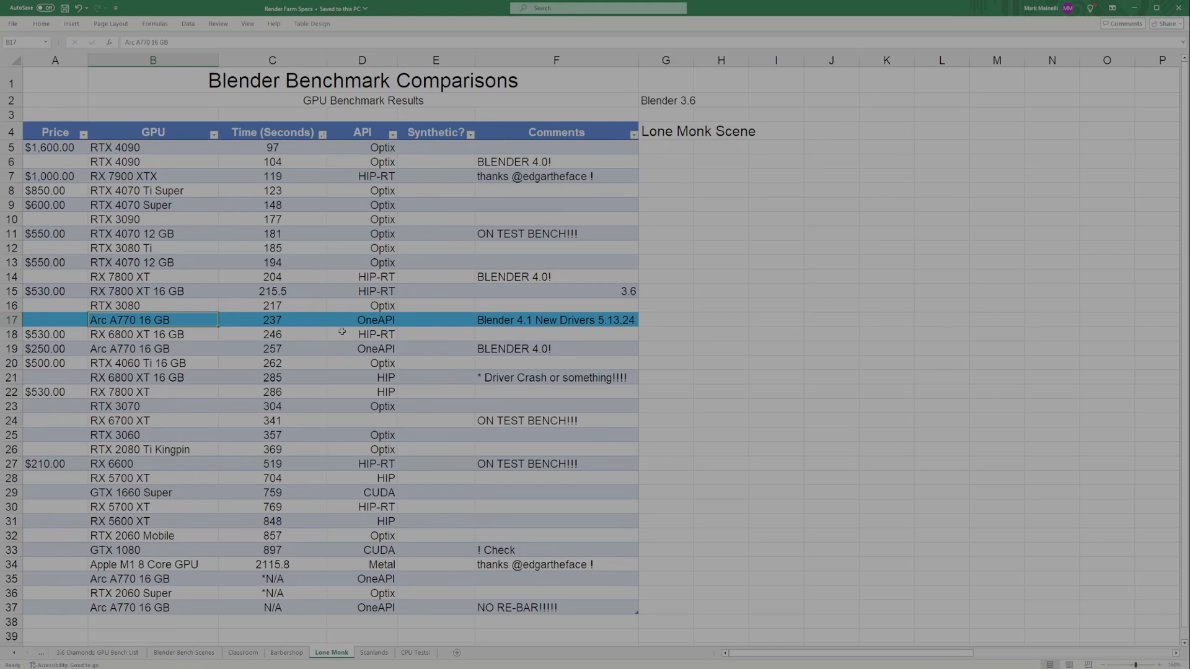
pyautogui.moveTo(296, 320)
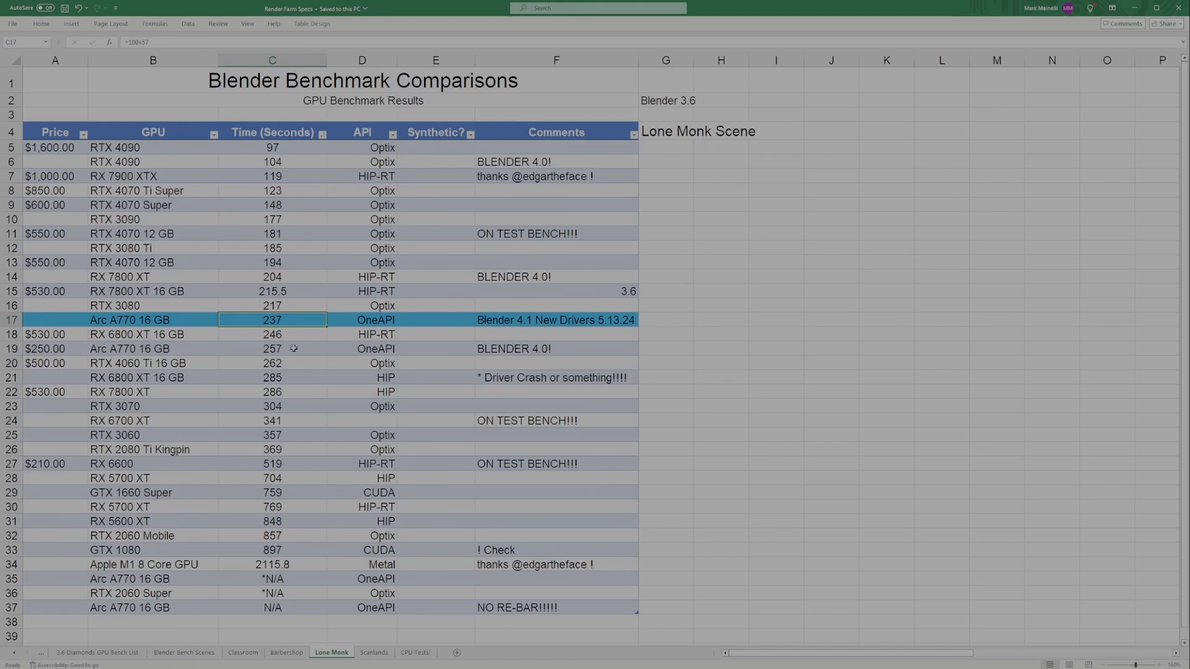
pyautogui.click(271, 348)
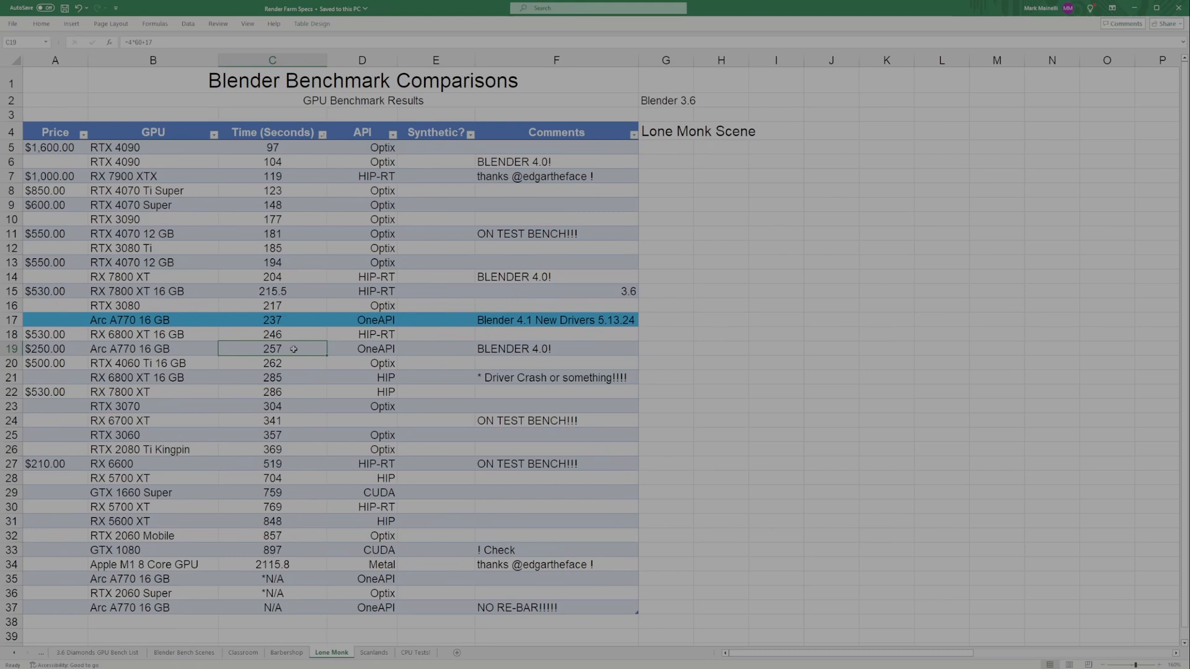
pyautogui.moveTo(510, 349)
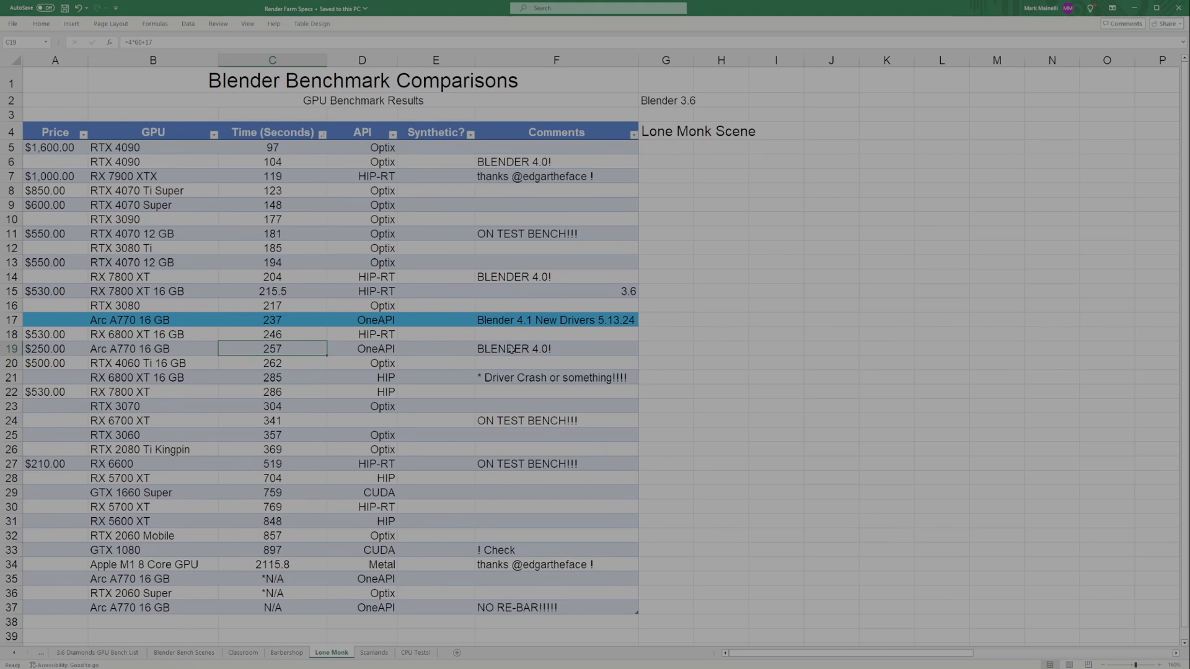
pyautogui.click(555, 349)
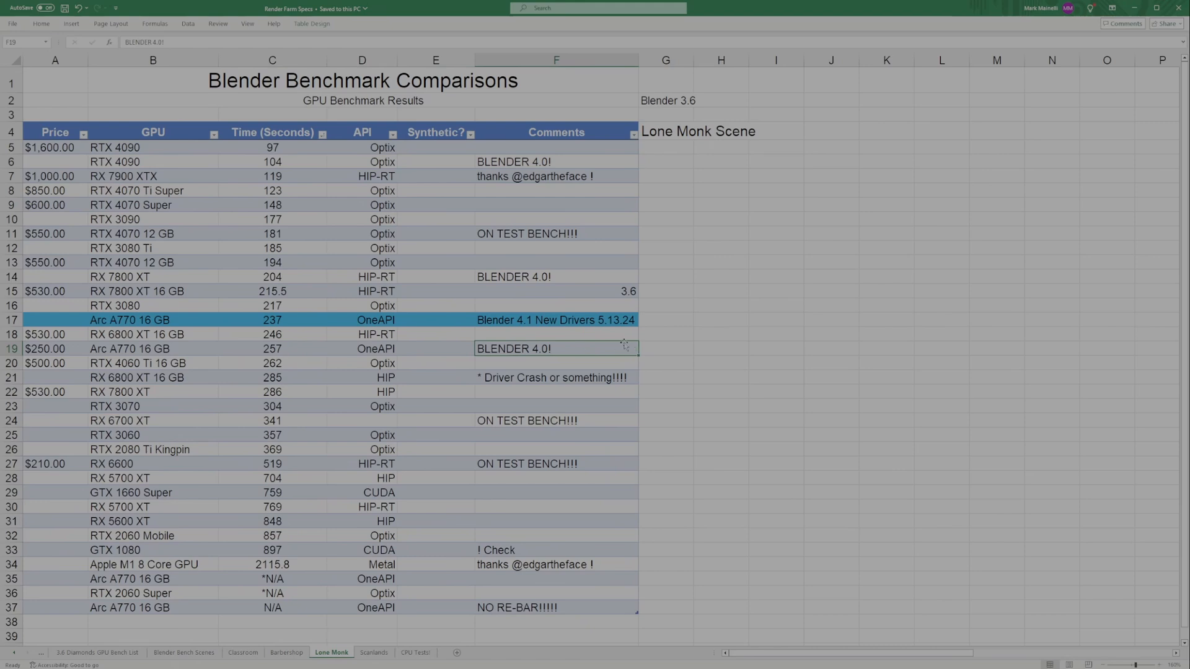
pyautogui.moveTo(653, 344)
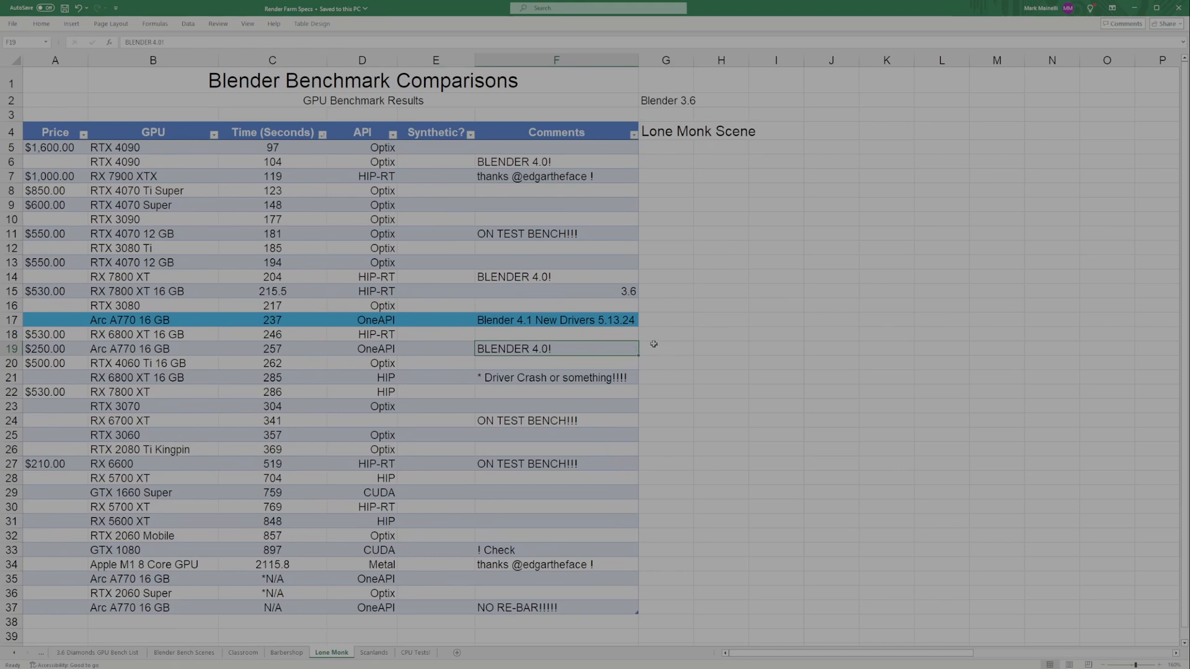
pyautogui.click(664, 349)
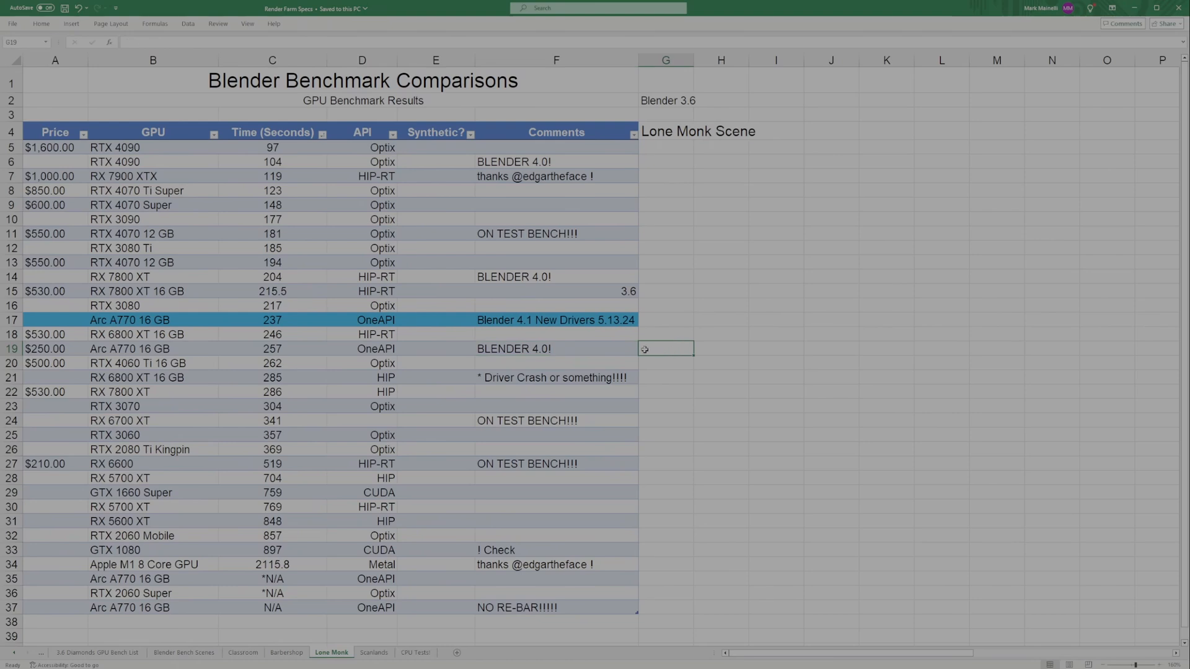
pyautogui.click(556, 348)
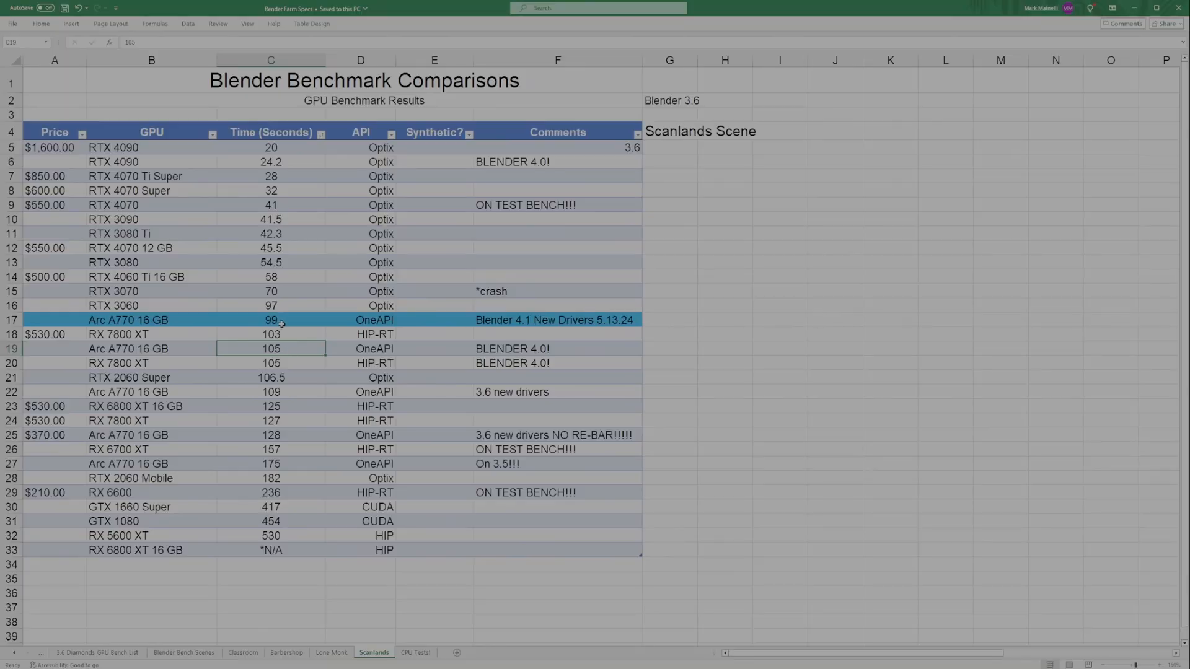
# Compare the Arc A770's 99-second Scanlands time with the RX 7800 XT (103) and RTX 3060 entries
pyautogui.click(270, 320)
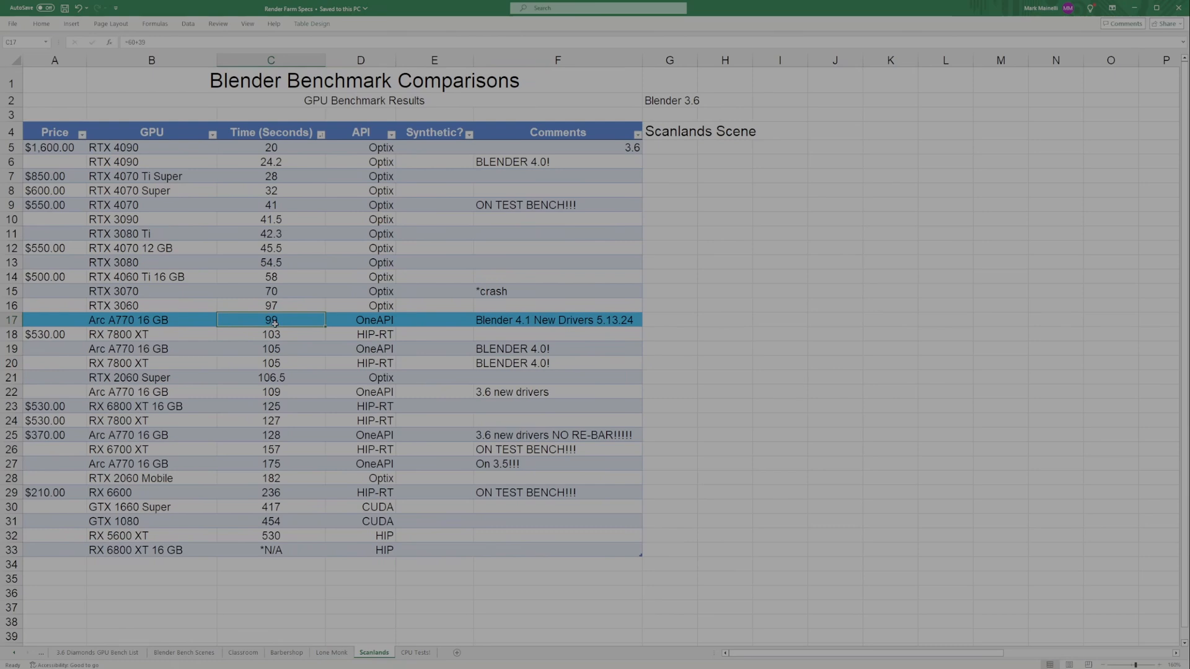
pyautogui.moveTo(293, 349)
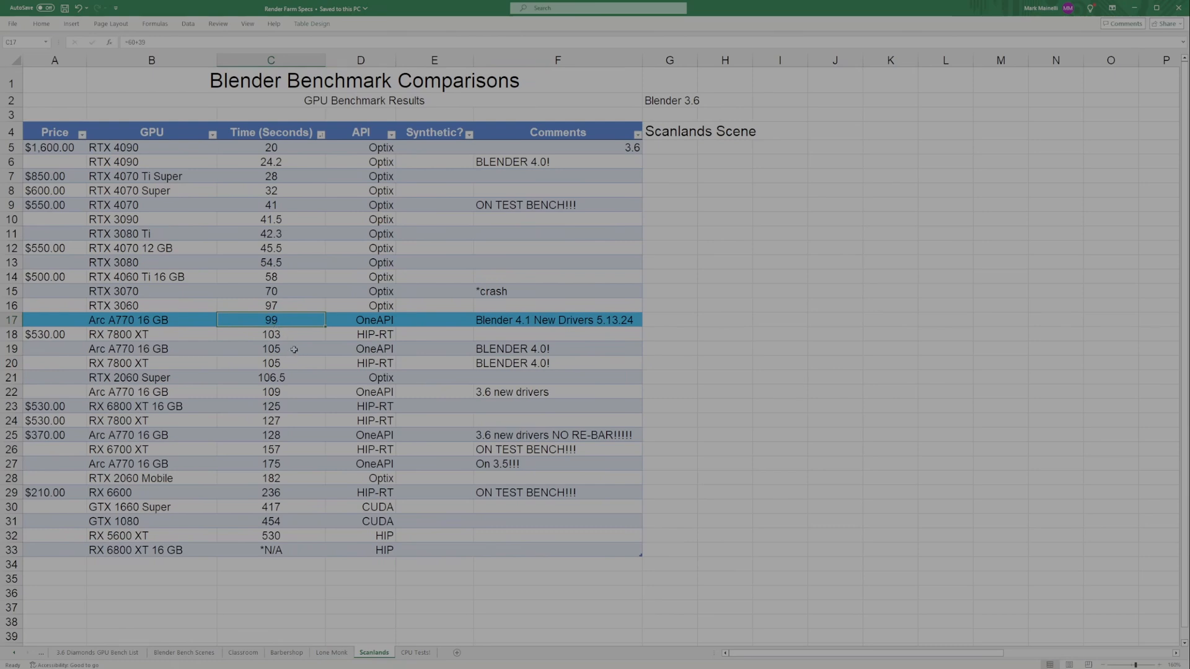
pyautogui.moveTo(177, 363)
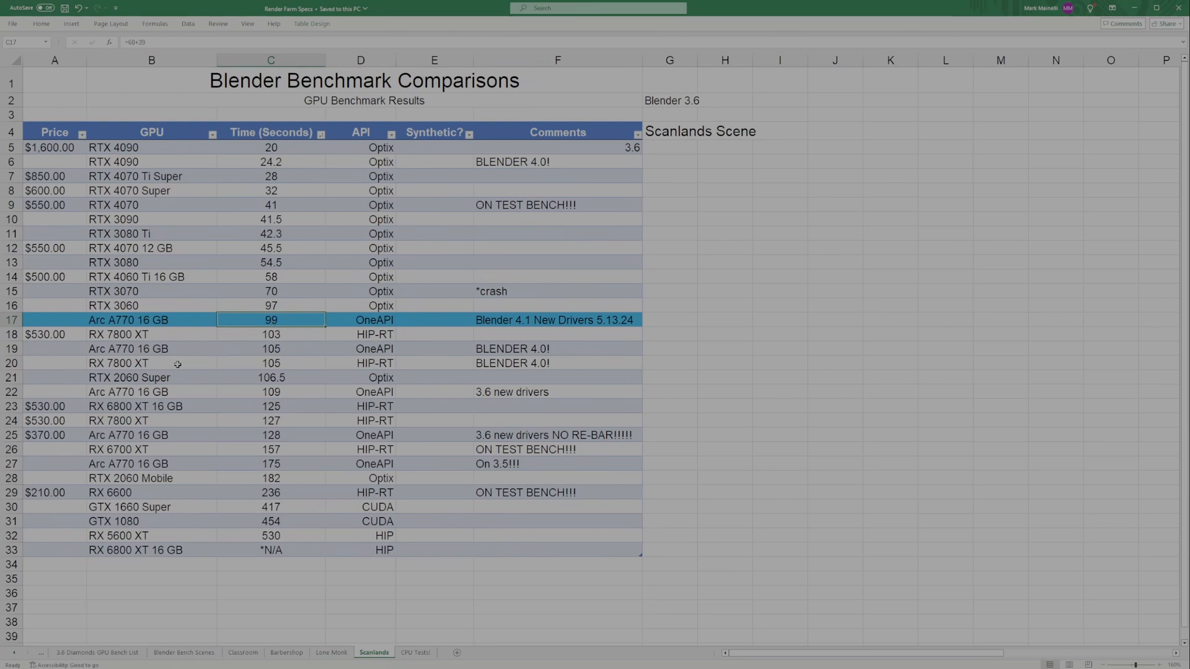
pyautogui.click(270, 334)
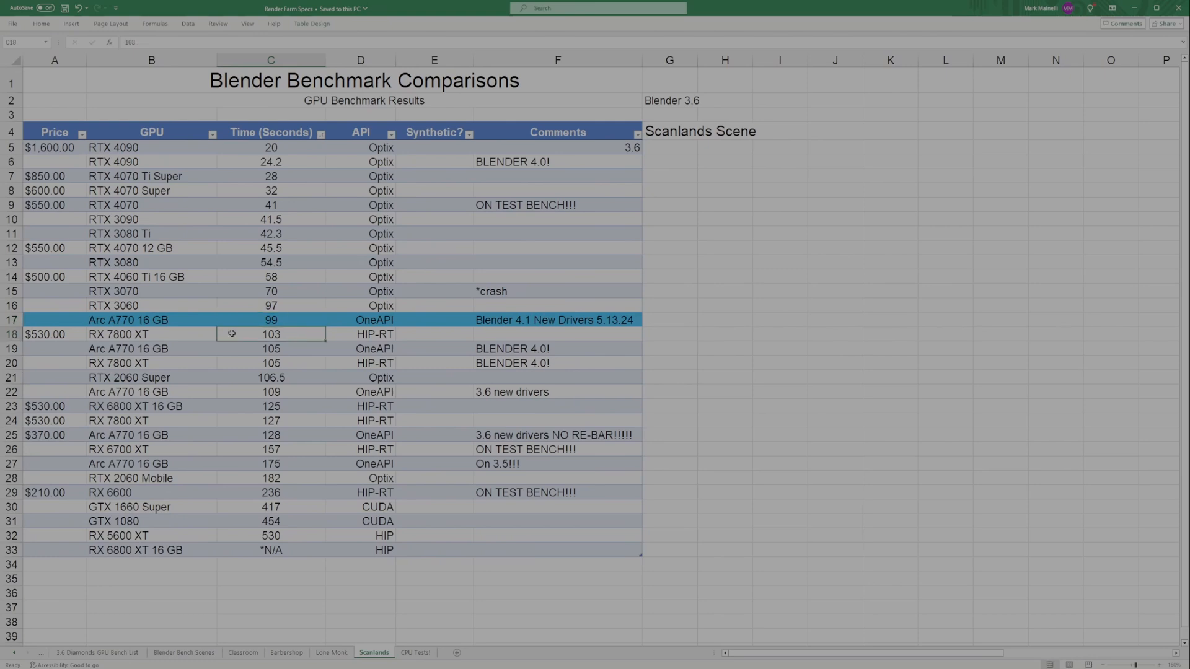
pyautogui.click(151, 333)
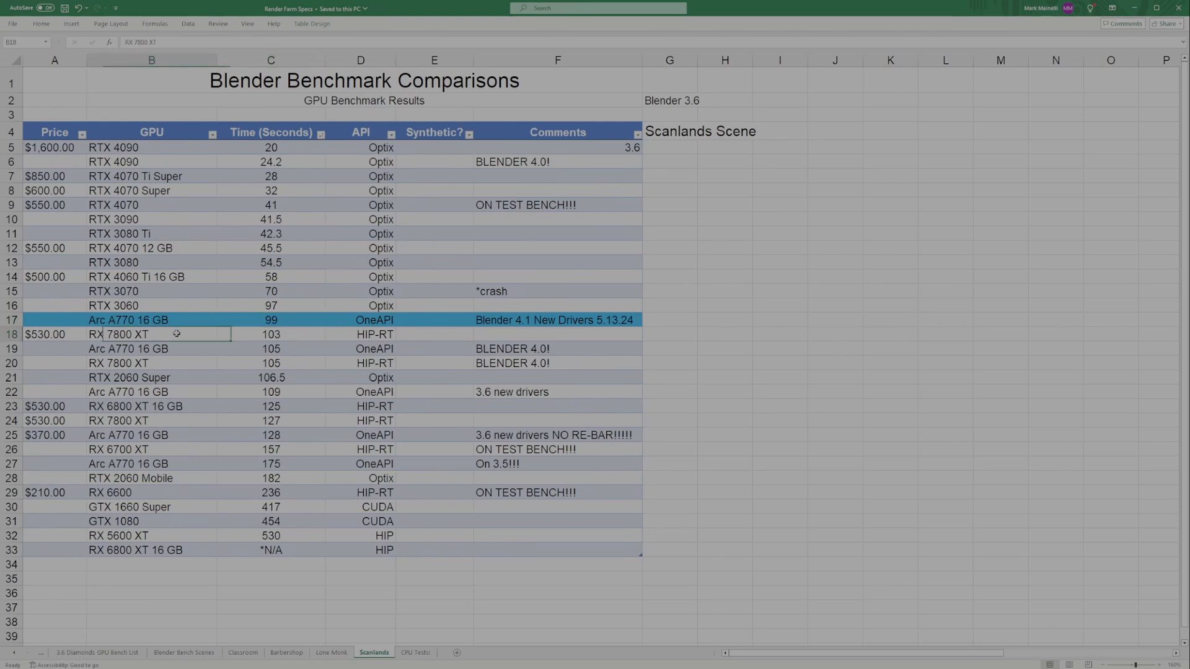
pyautogui.click(151, 305)
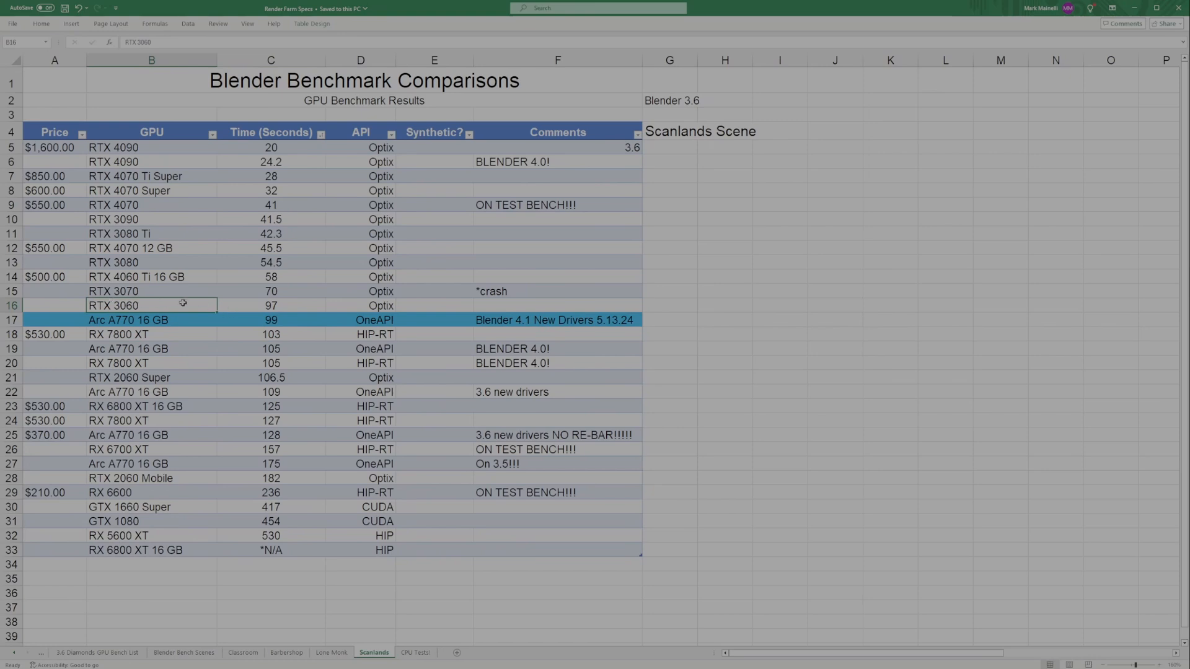
pyautogui.moveTo(243, 326)
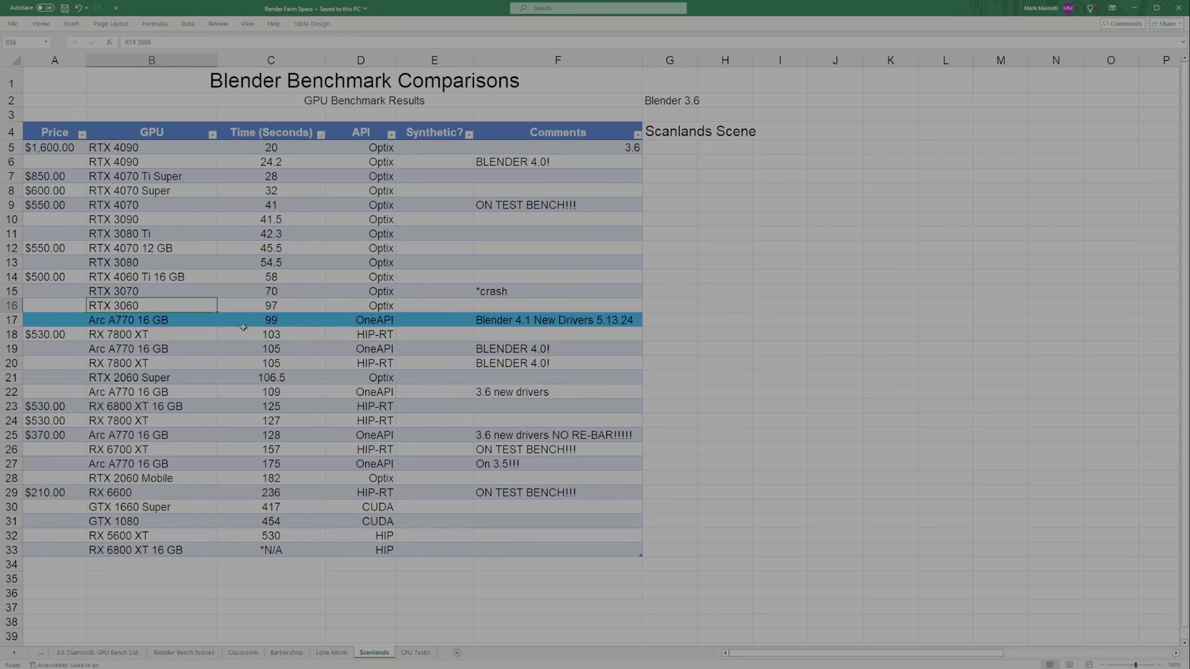
pyautogui.moveTo(862, 392)
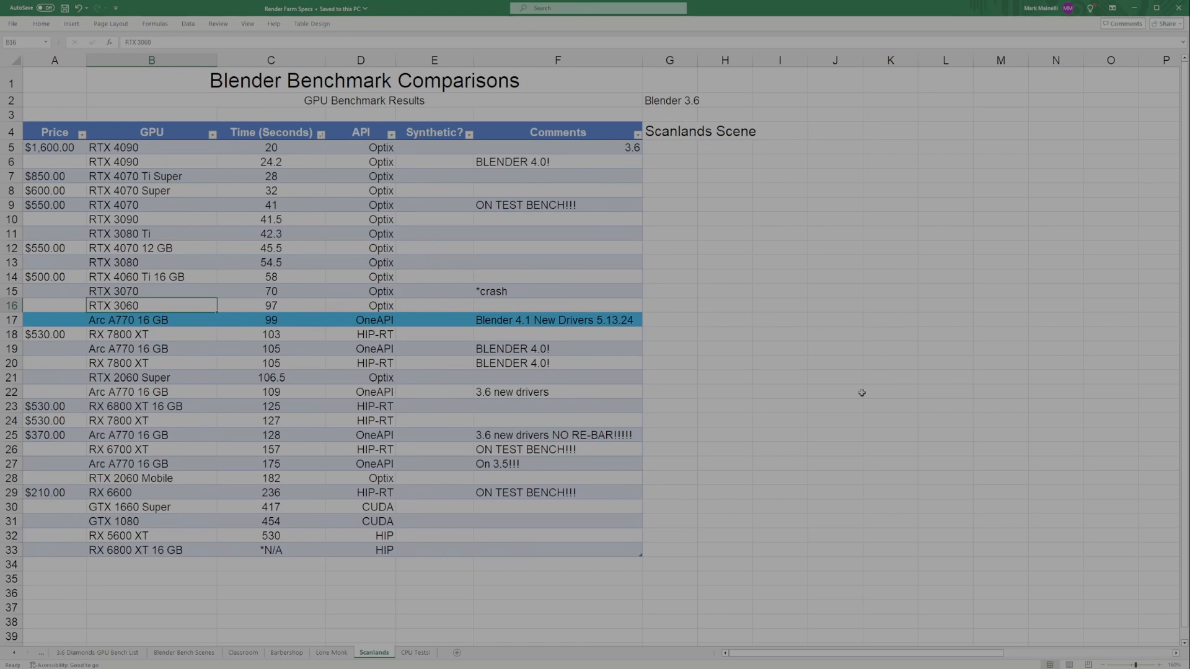
pyautogui.moveTo(732, 319)
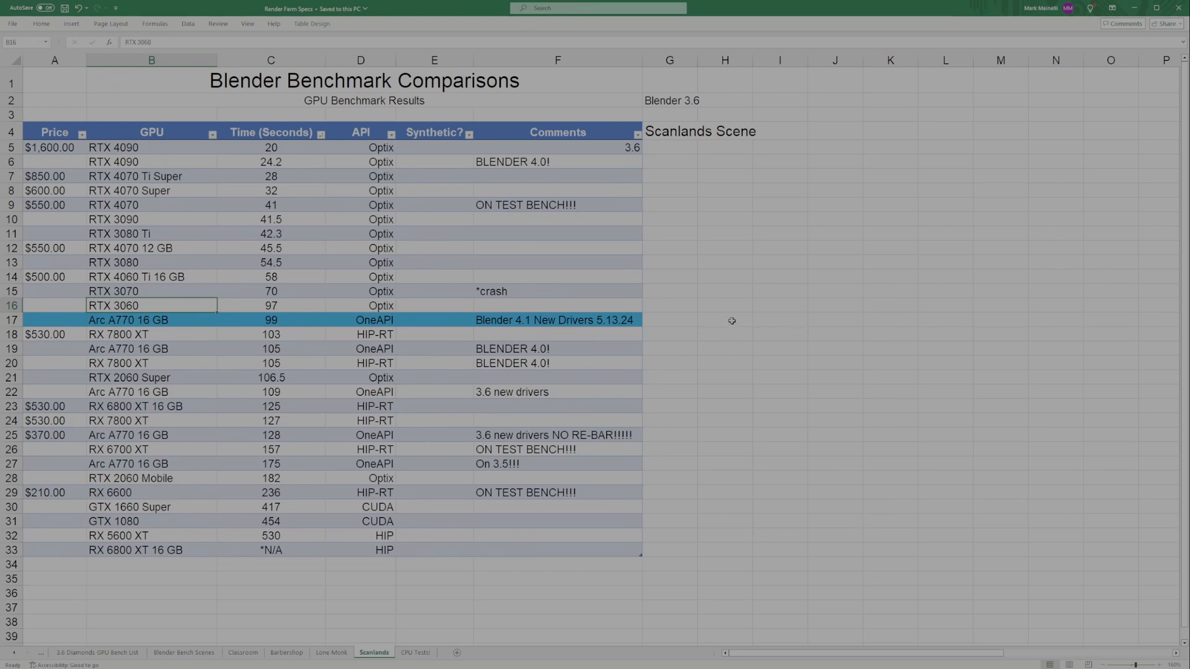
pyautogui.moveTo(717, 331)
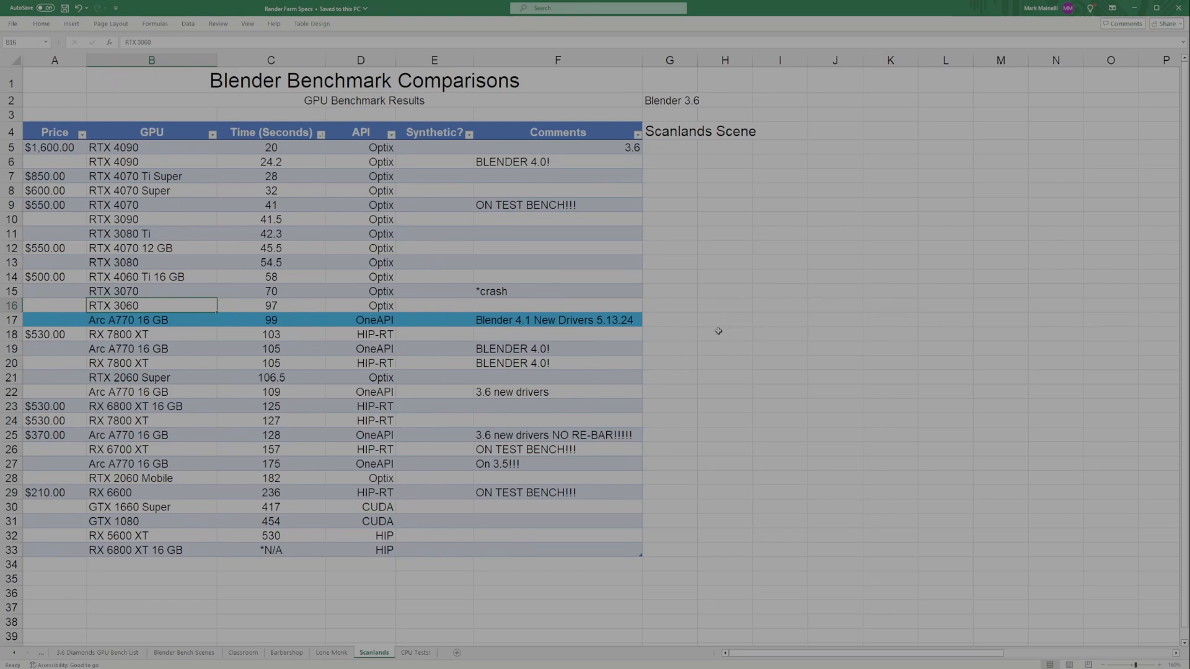
pyautogui.moveTo(596, 314)
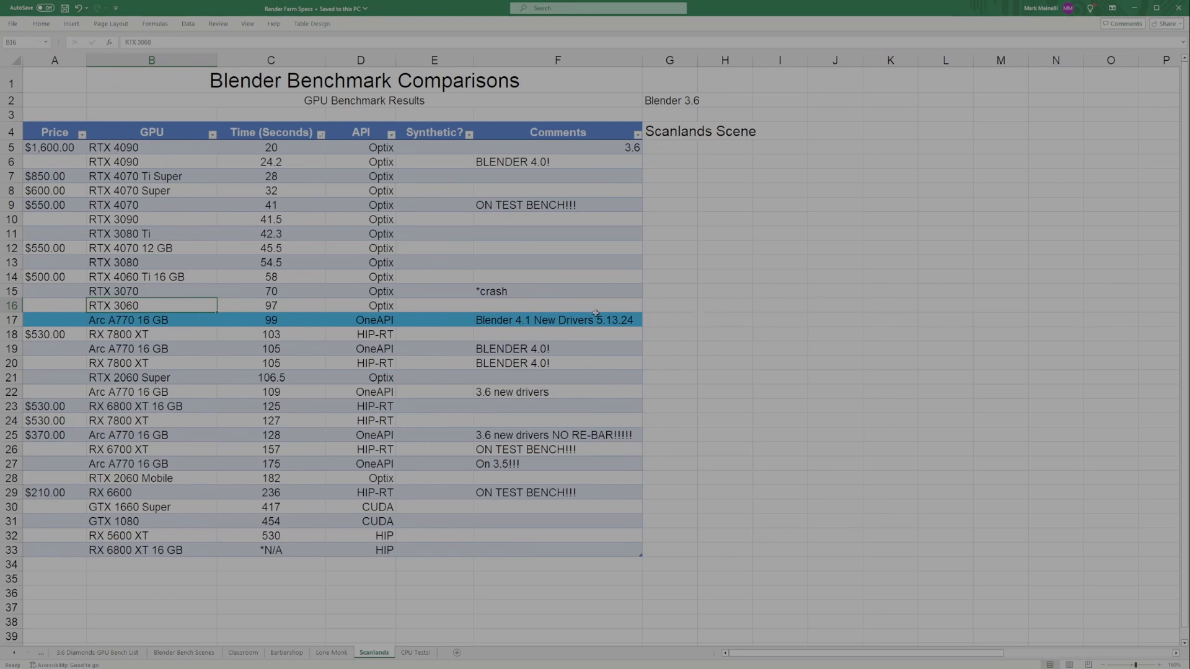
pyautogui.moveTo(722, 322)
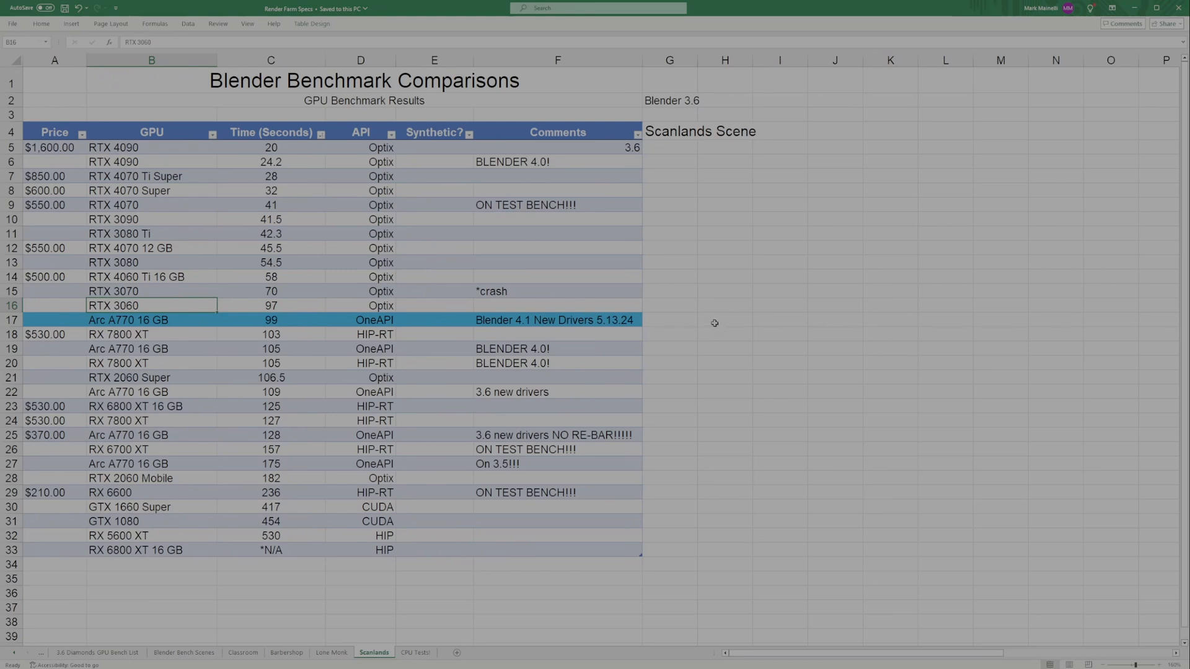
pyautogui.moveTo(705, 326)
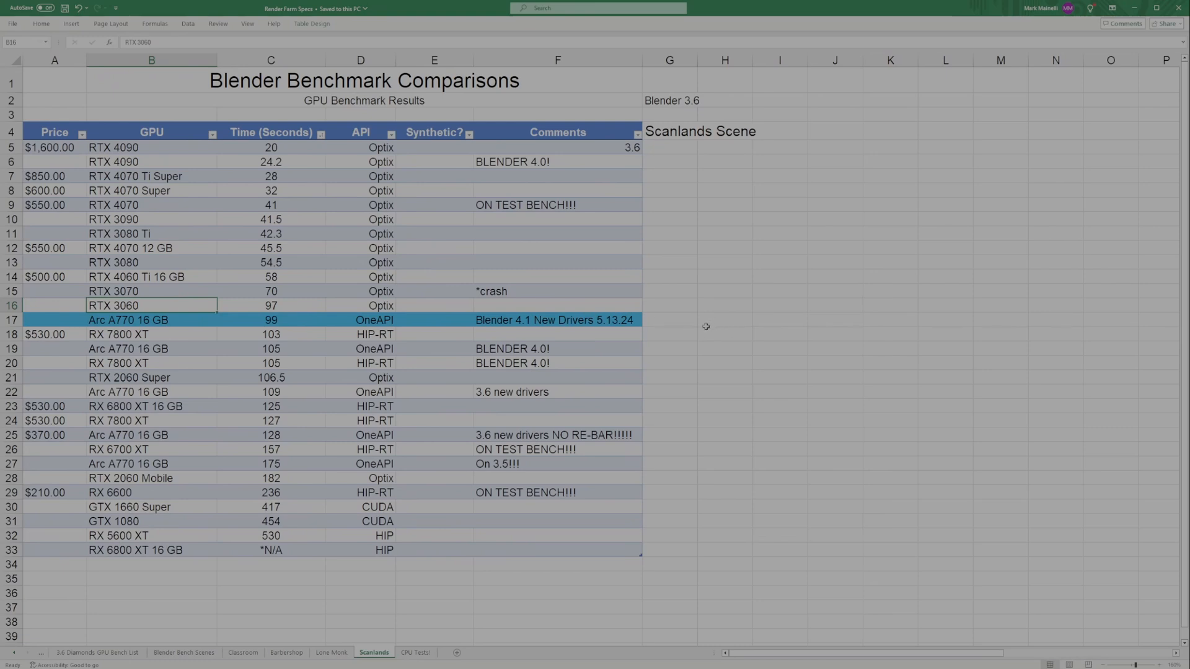
pyautogui.moveTo(740, 319)
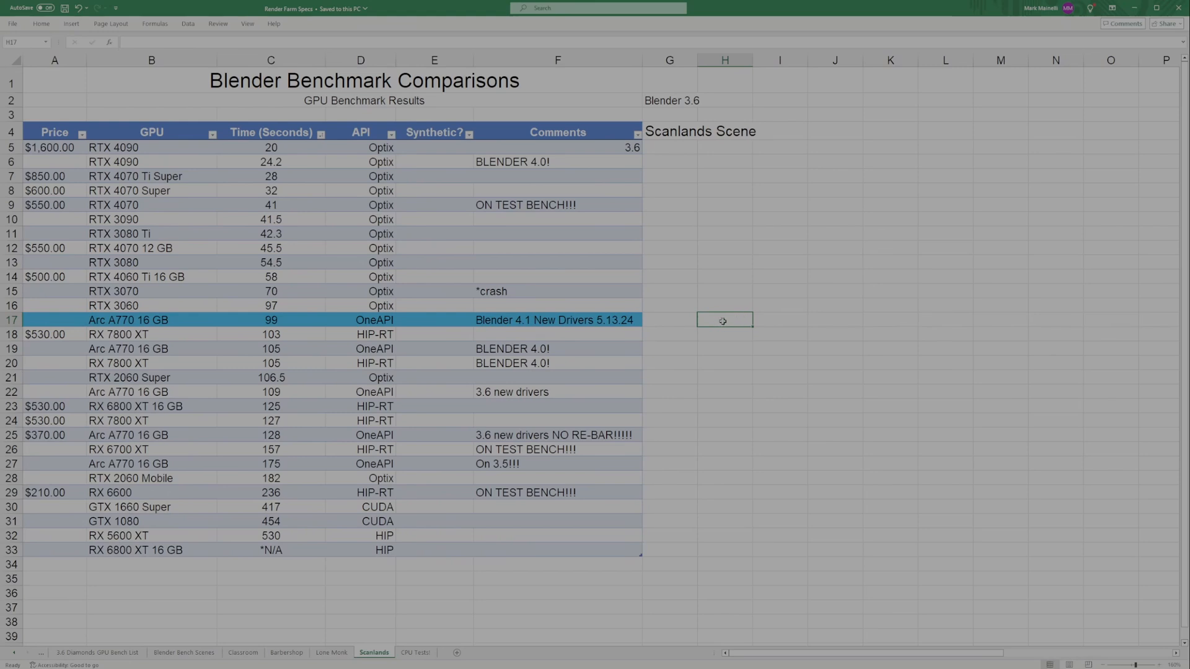
pyautogui.moveTo(710, 334)
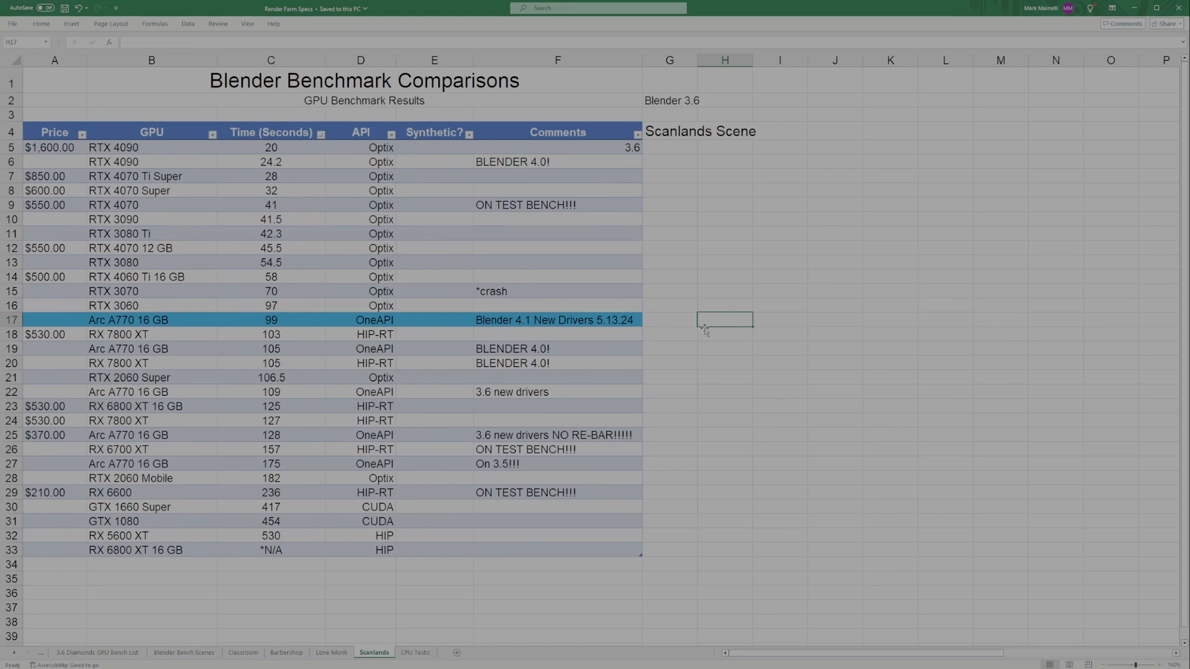
pyautogui.moveTo(705, 335)
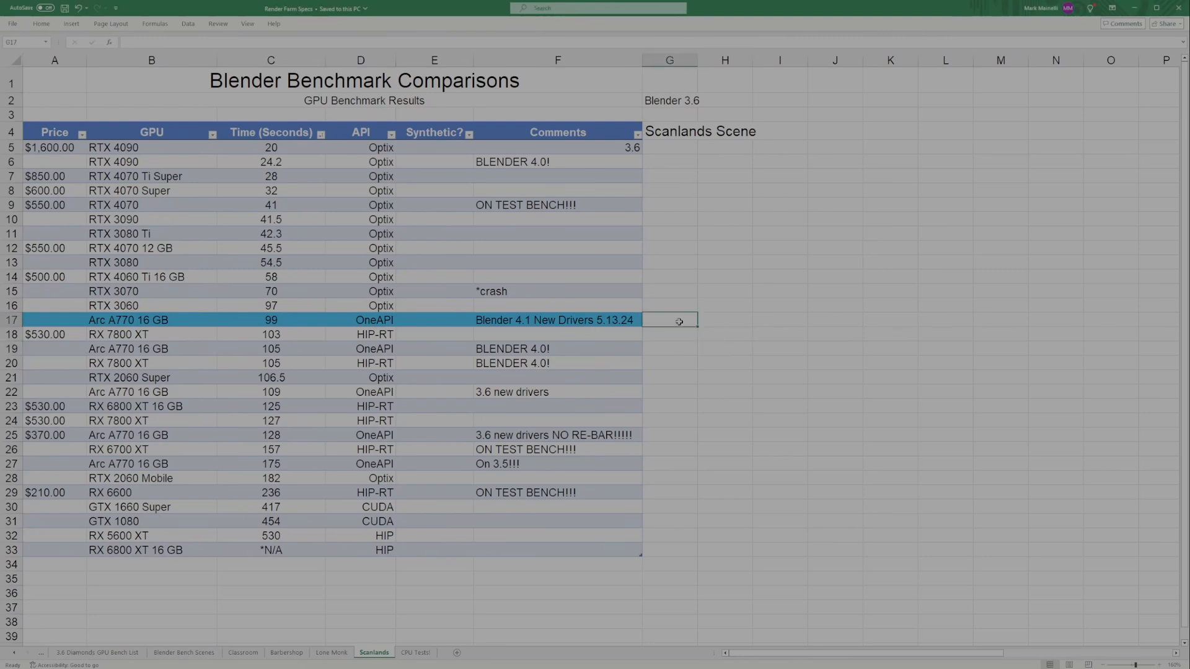
pyautogui.click(723, 333)
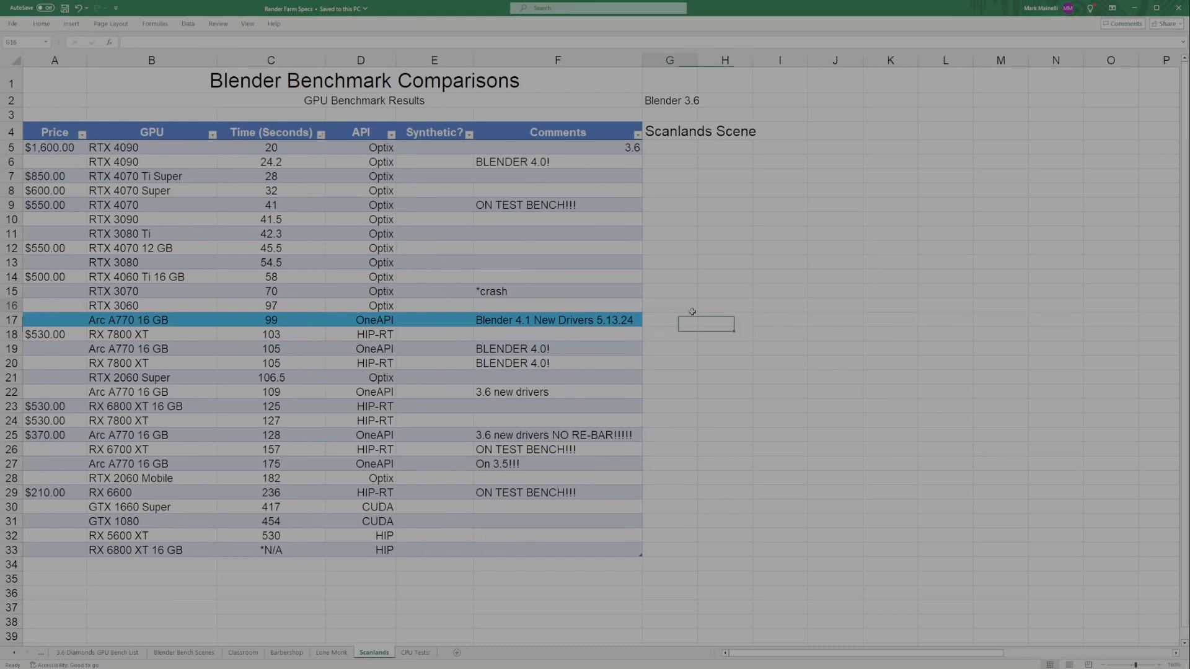
pyautogui.click(722, 290)
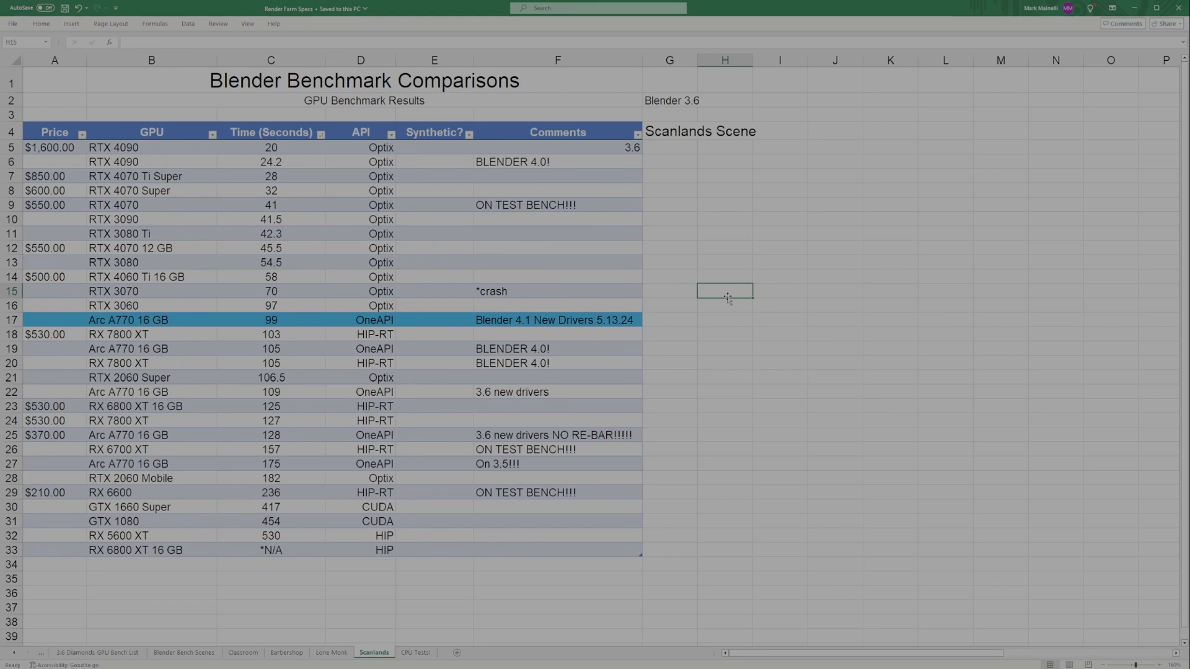
pyautogui.moveTo(701, 296)
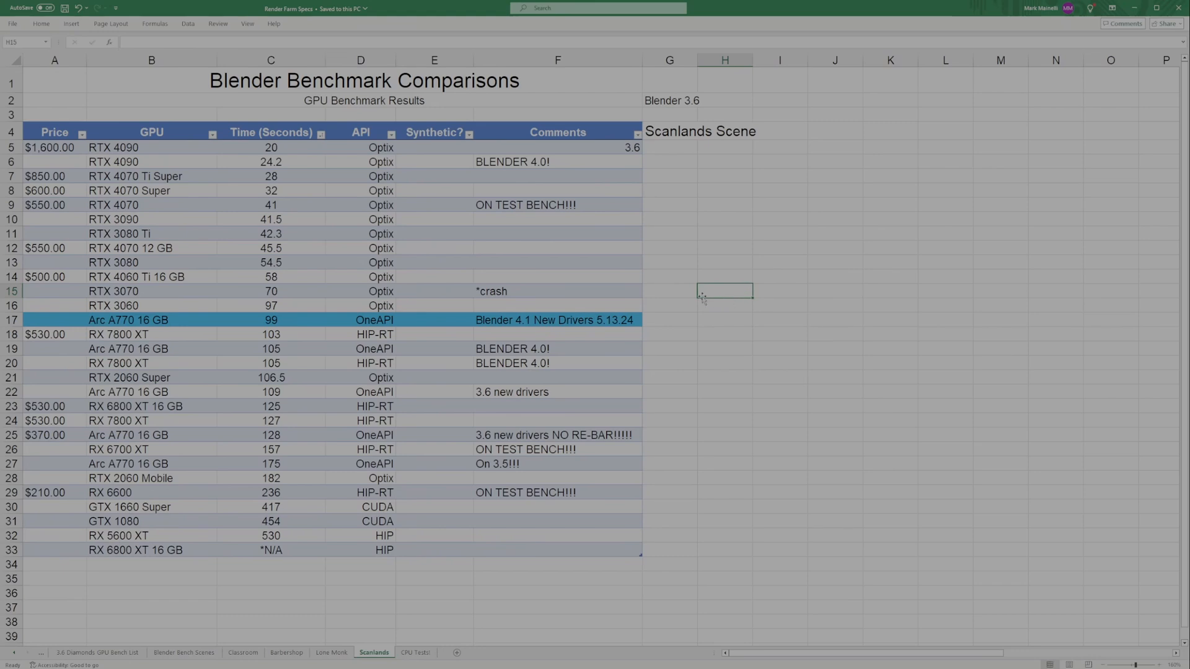